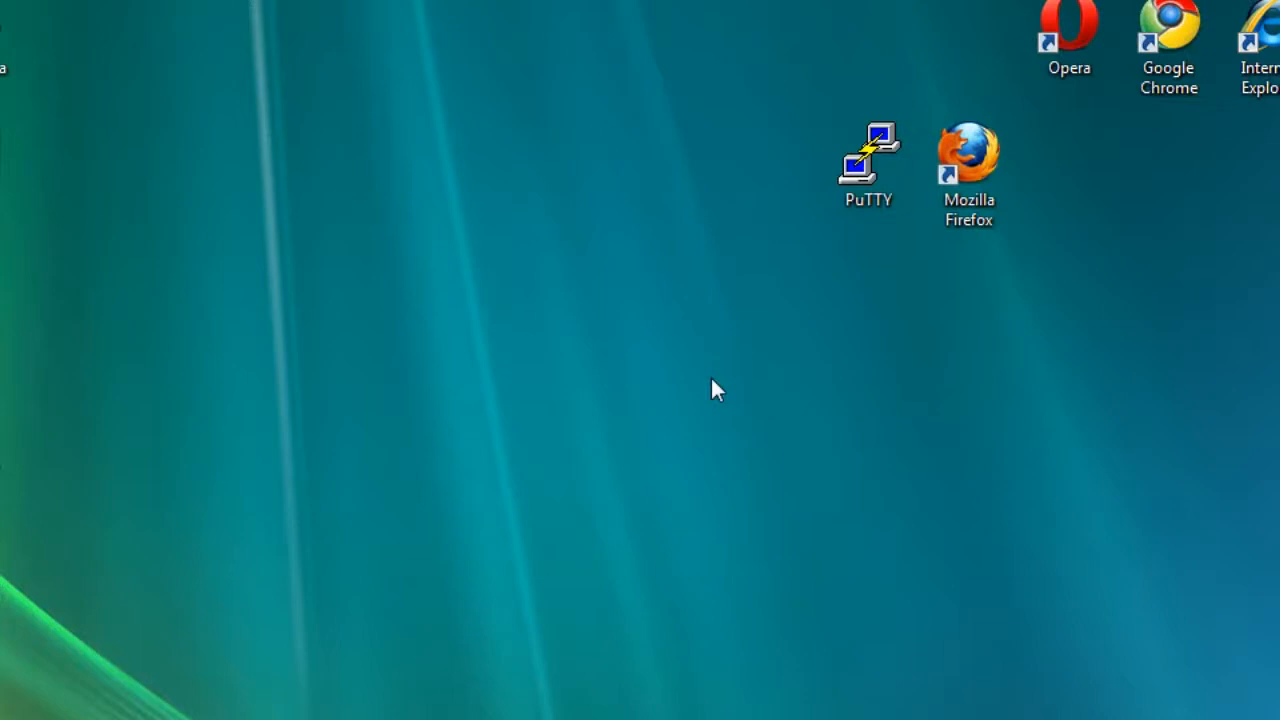
{"action": "mouse_move", "coordinate": [735, 390]}
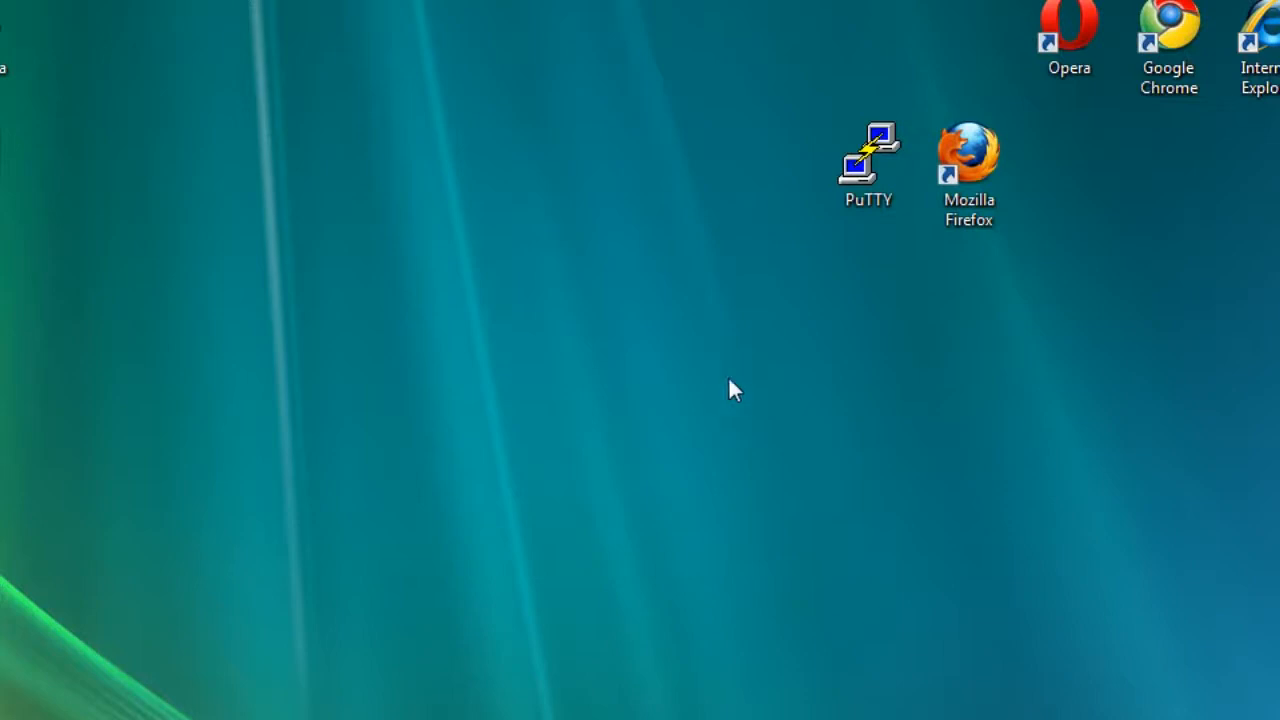
{"action": "mouse_move", "coordinate": [760, 345]}
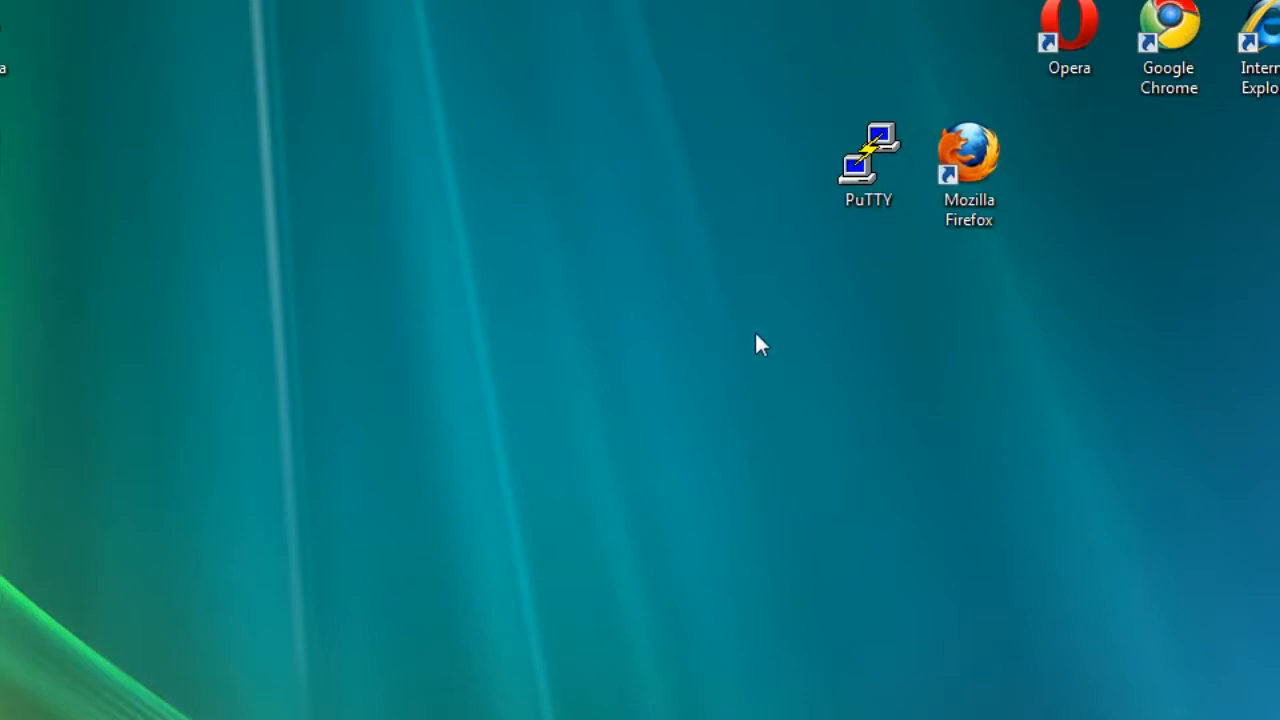
{"action": "mouse_move", "coordinate": [865, 343]}
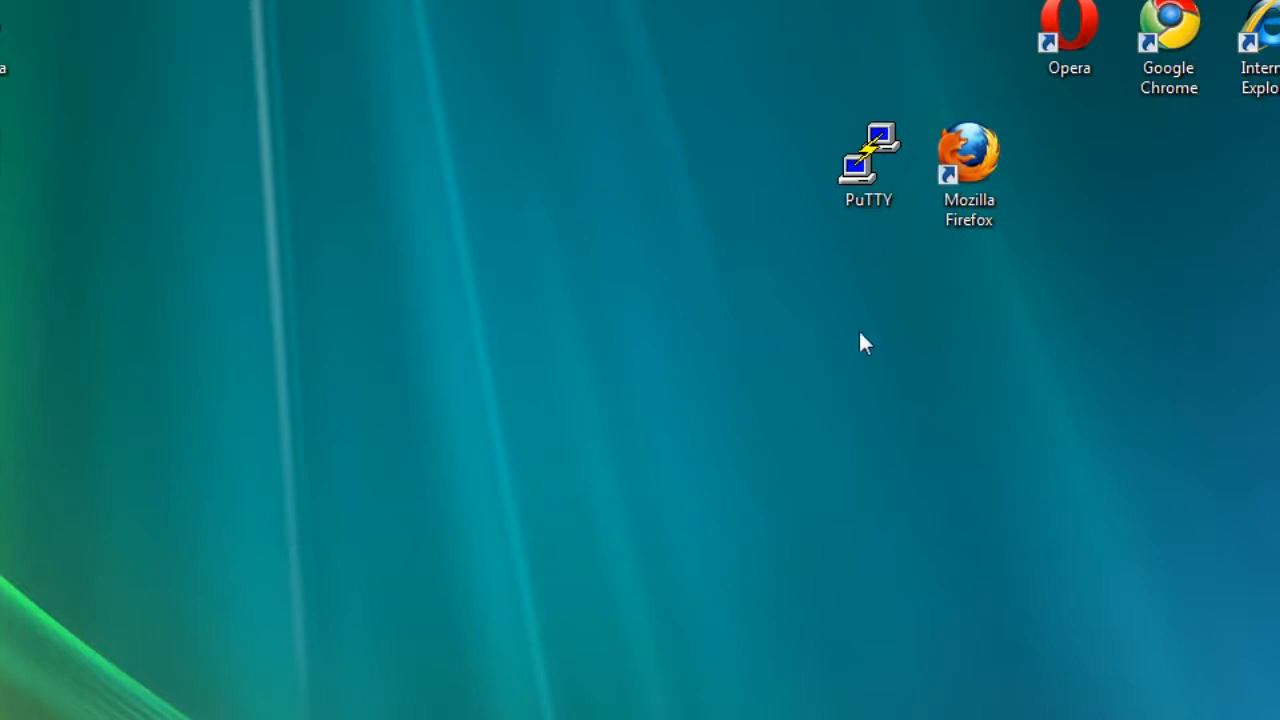
Launch PuTTY and open an SSH session to 172.16.16.246 on port 22.
{"action": "left_click", "coordinate": [868, 165]}
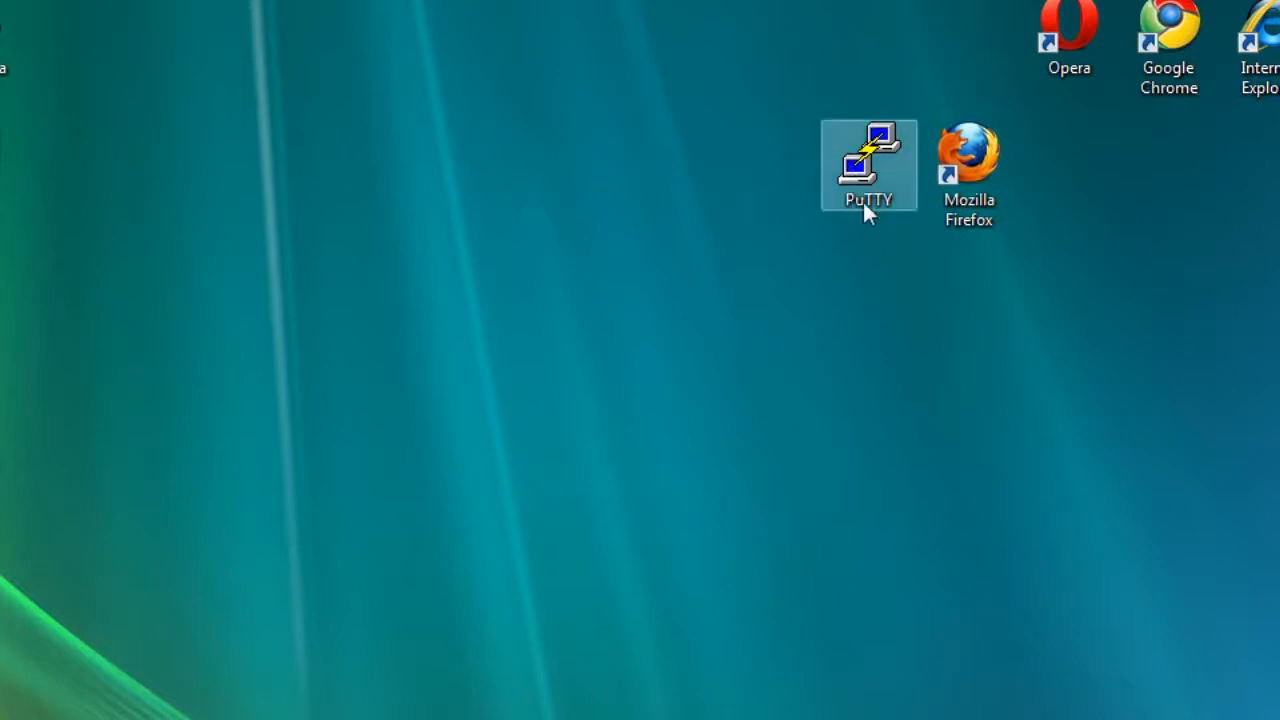
{"action": "double_click", "coordinate": [868, 165]}
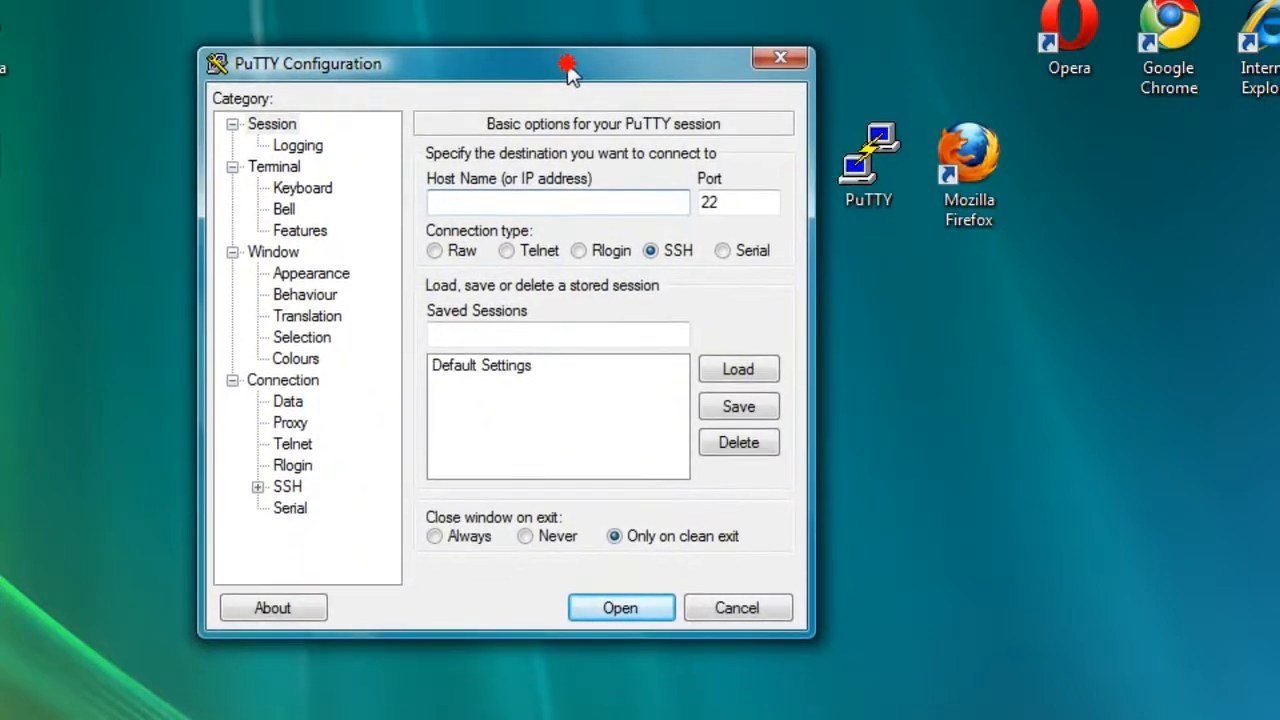
{"action": "type", "text": "172.16.16.246"}
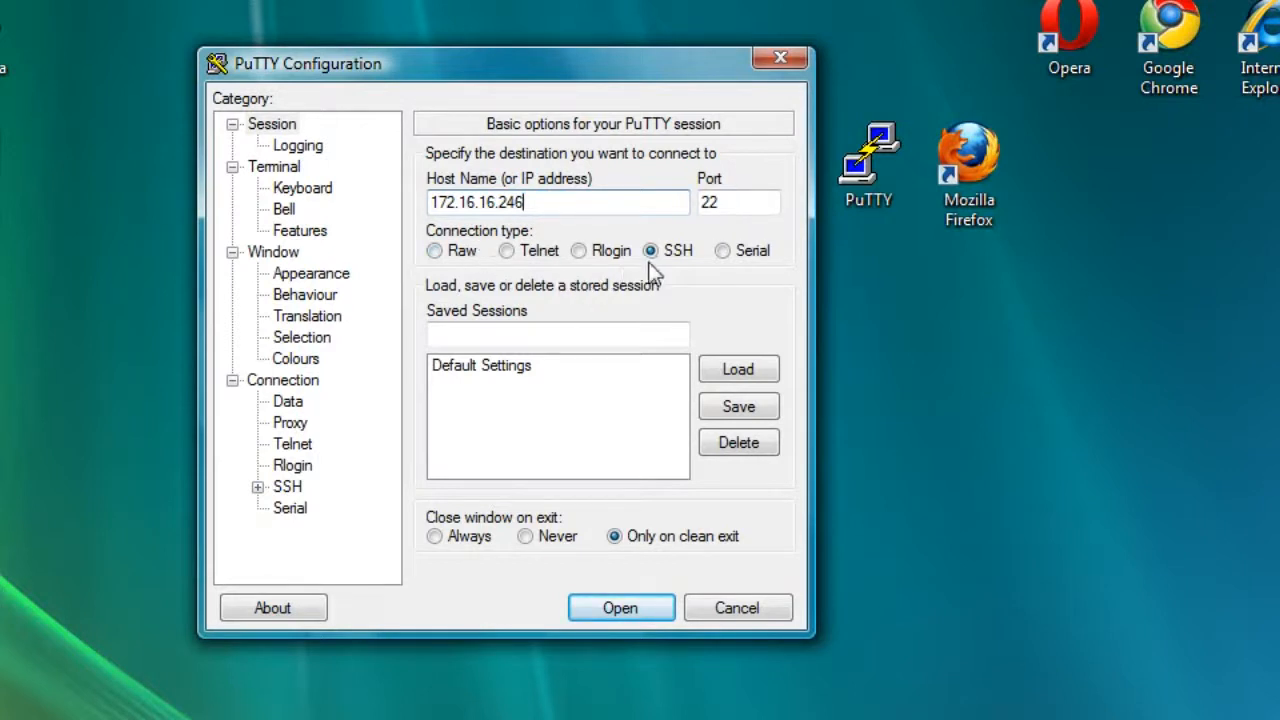
{"action": "left_click", "coordinate": [620, 607]}
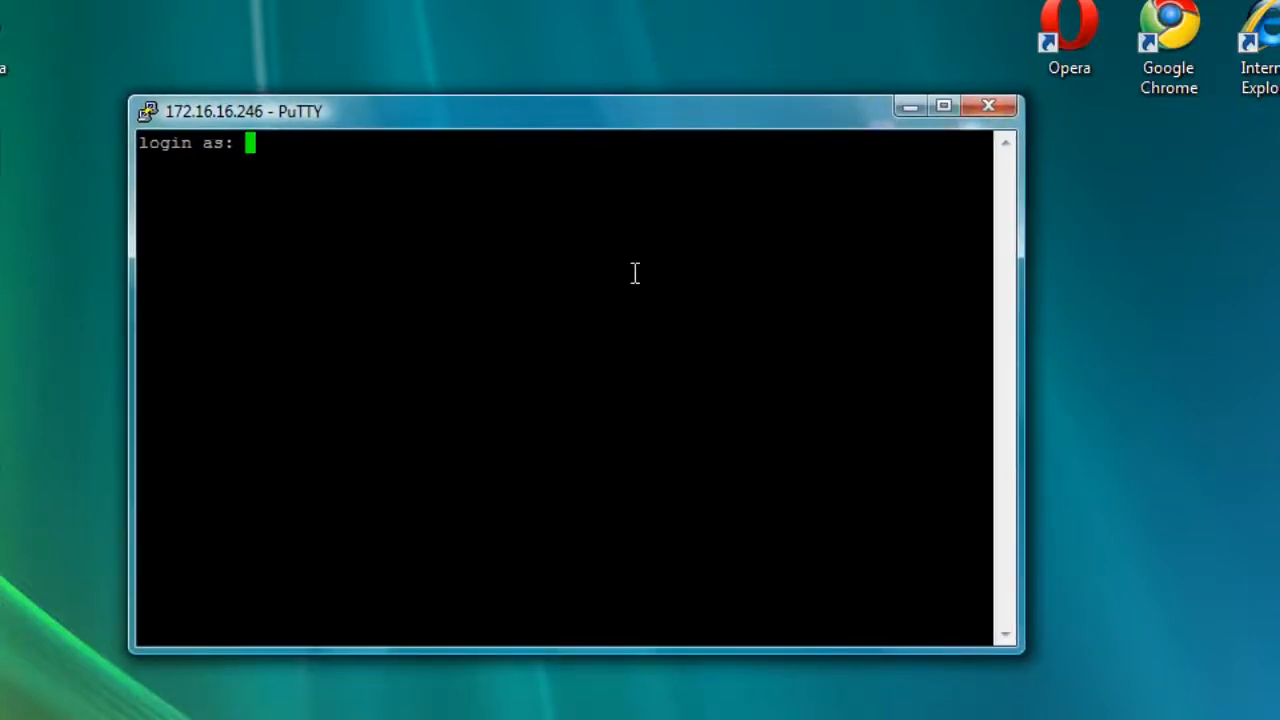
Log in as operator with its password, then su to root with the root password.
{"action": "type", "text": "operator"}
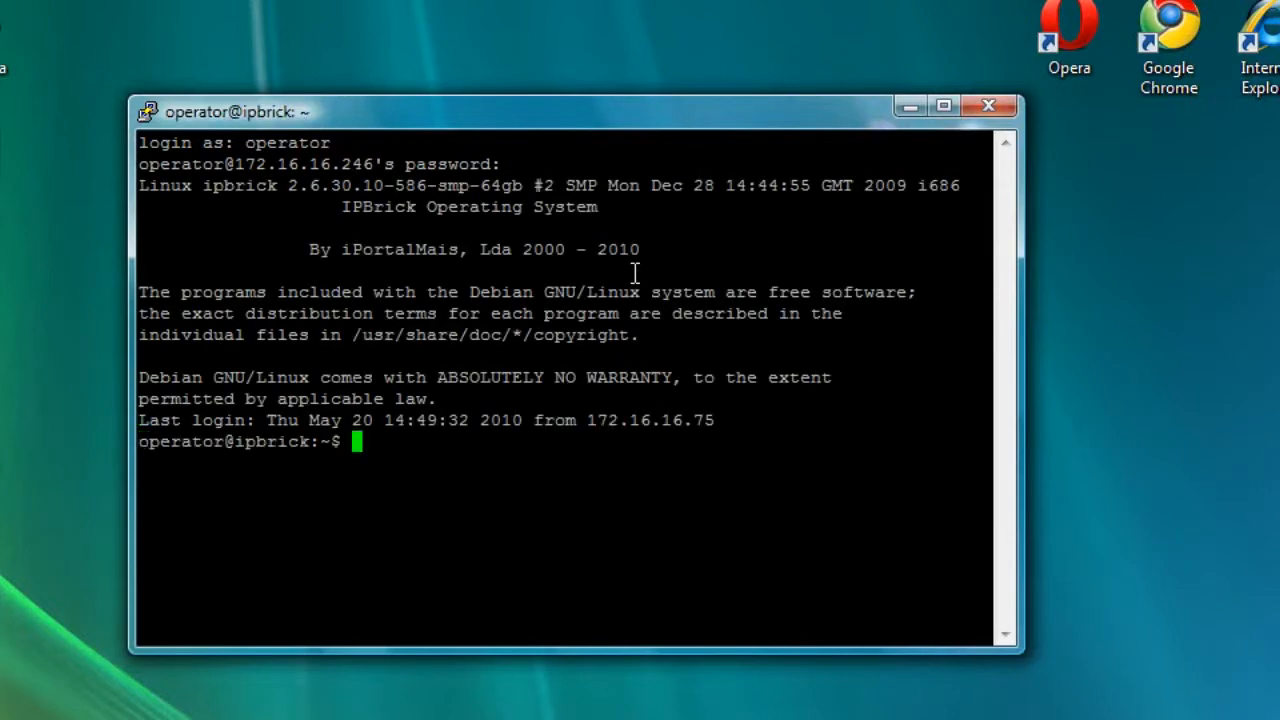
{"action": "type", "text": "su"}
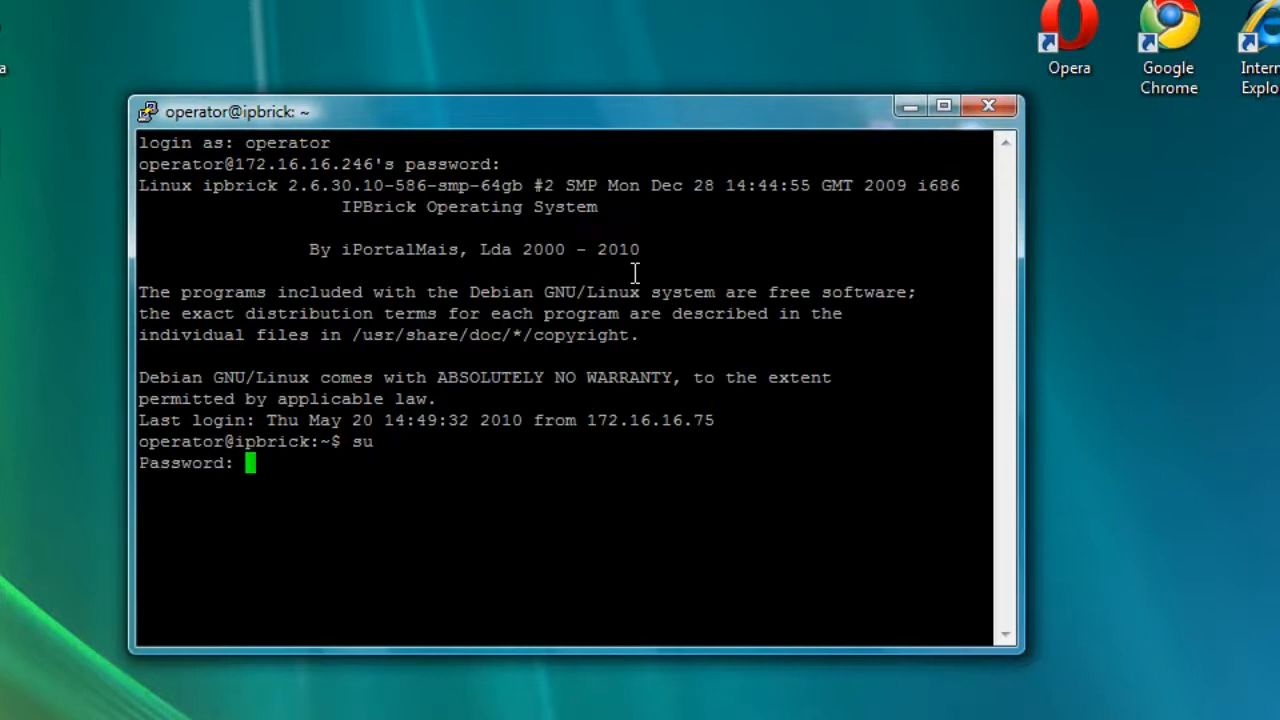
{"action": "key", "text": "Enter"}
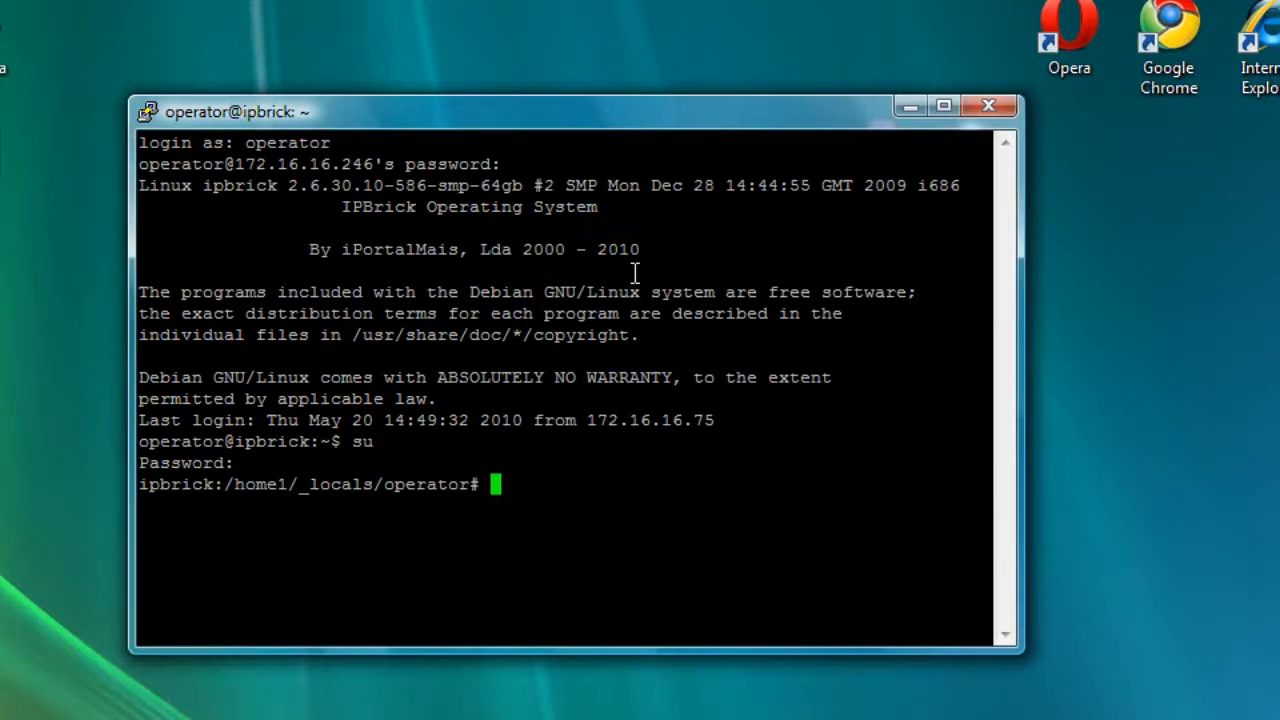
Change to /home1/_sites/wordpress/site and list it, revealing wordpress-2.9.2.tar.
{"action": "type", "text": "cd"}
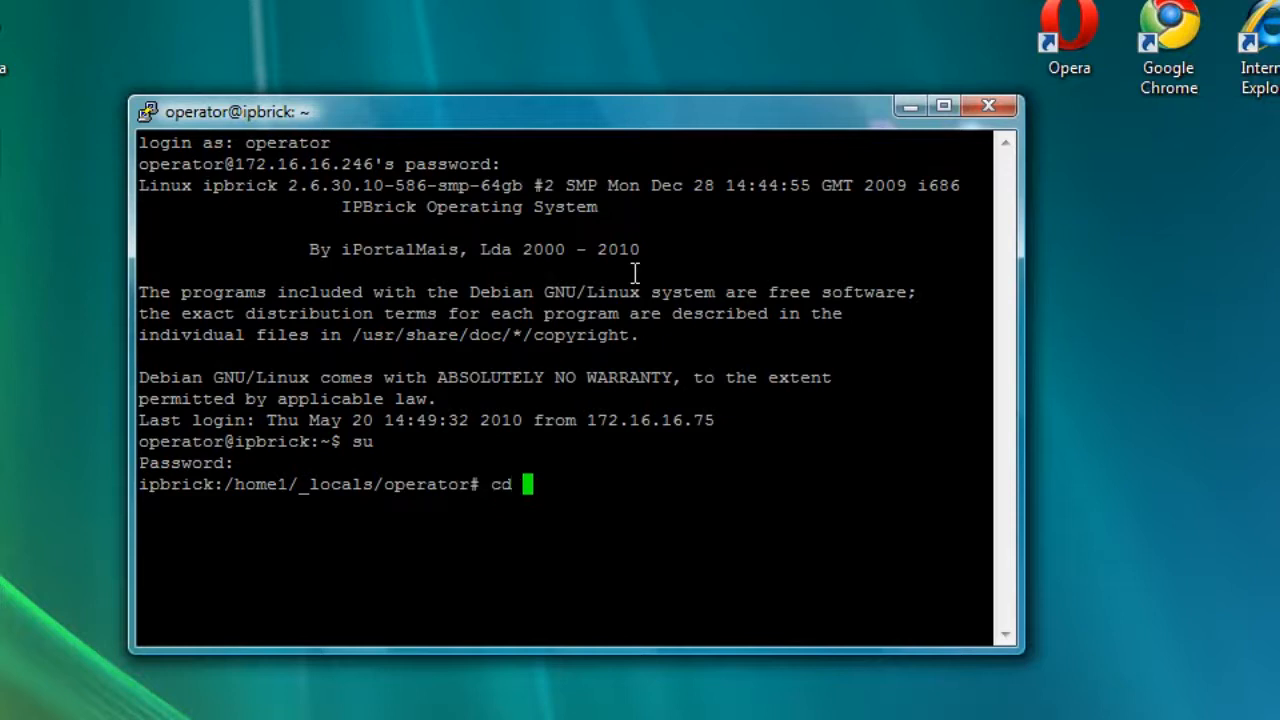
{"action": "type", "text": "/home"}
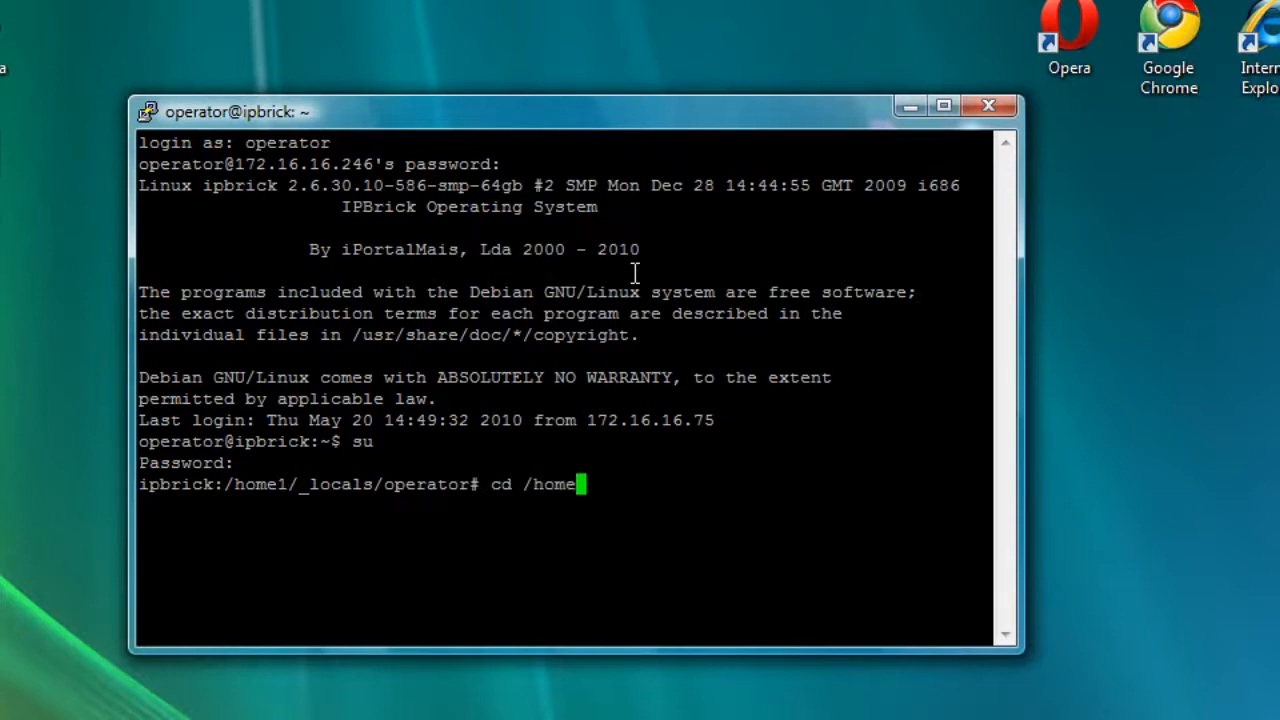
{"action": "type", "text": "1/"}
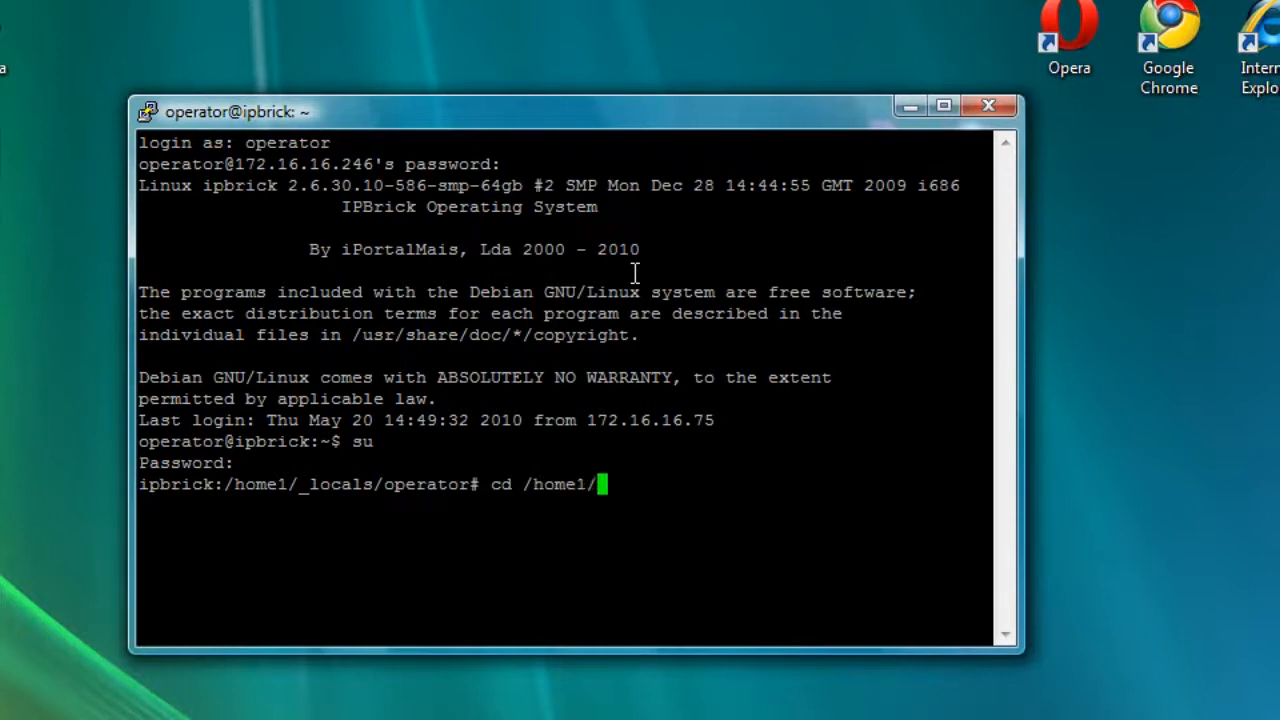
{"action": "type", "text": "_sites"}
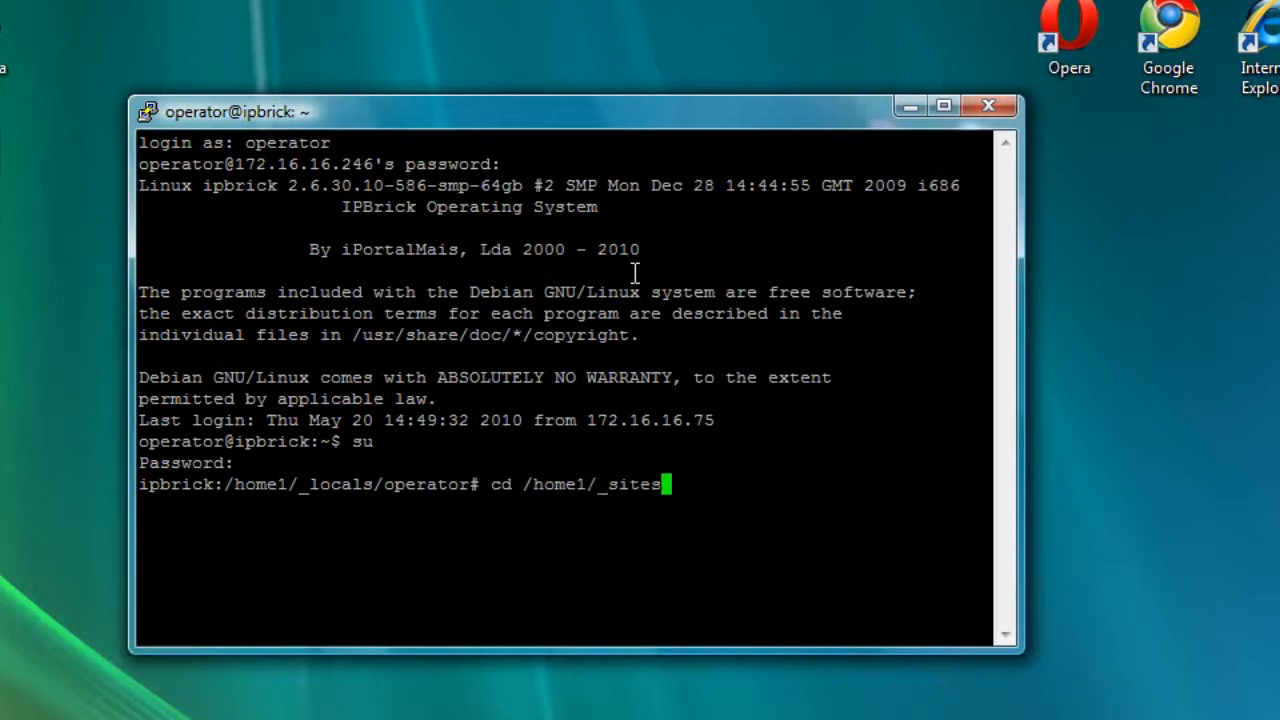
{"action": "type", "text": "/wordpre"}
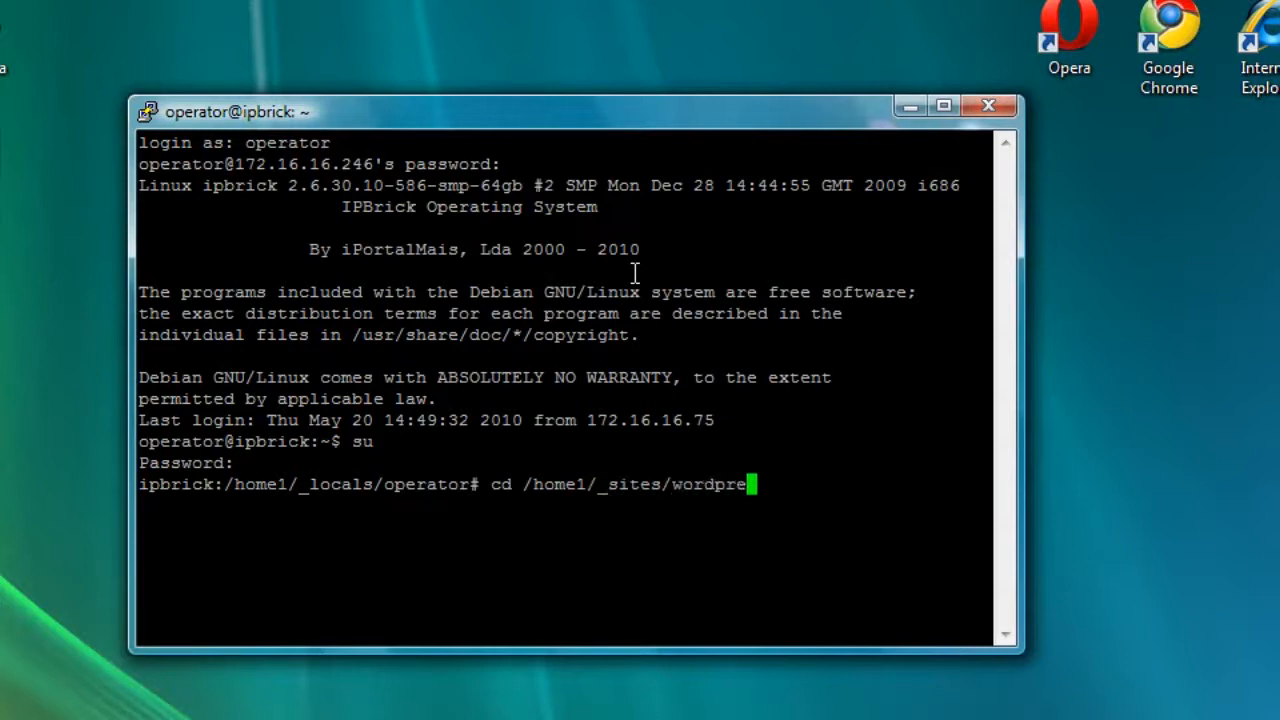
{"action": "type", "text": "ss/site"}
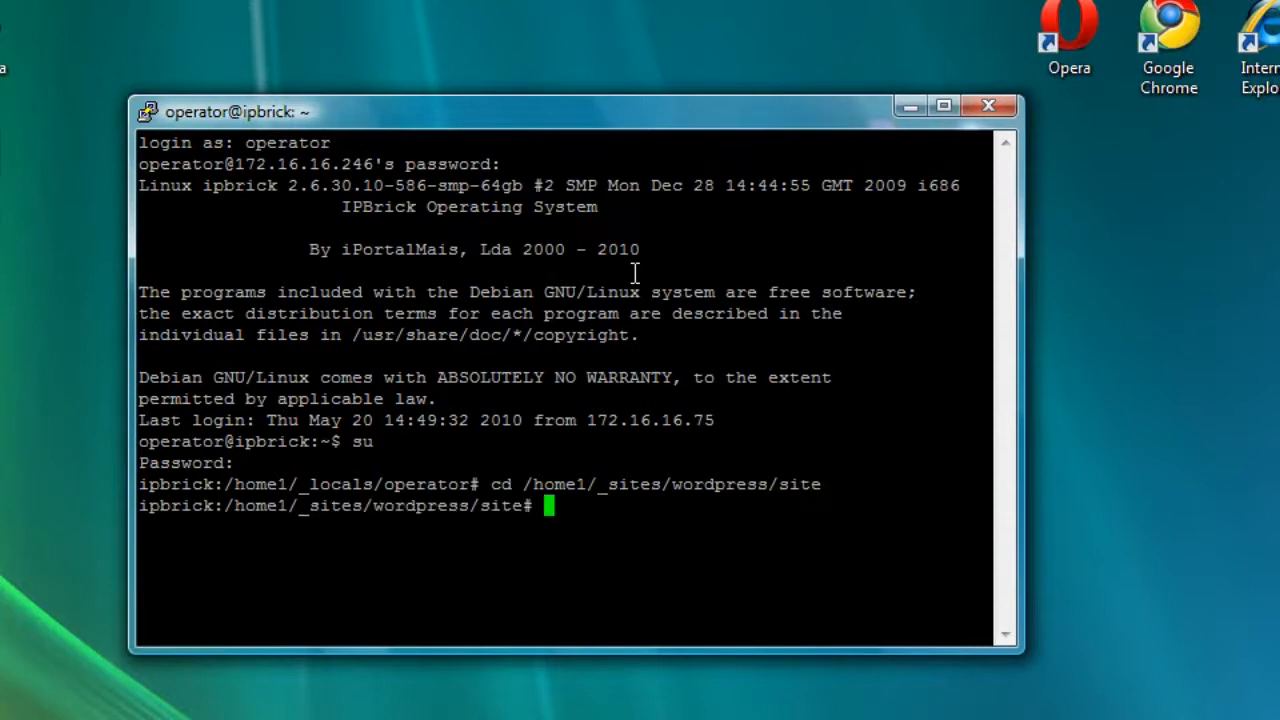
{"action": "type", "text": "ls"}
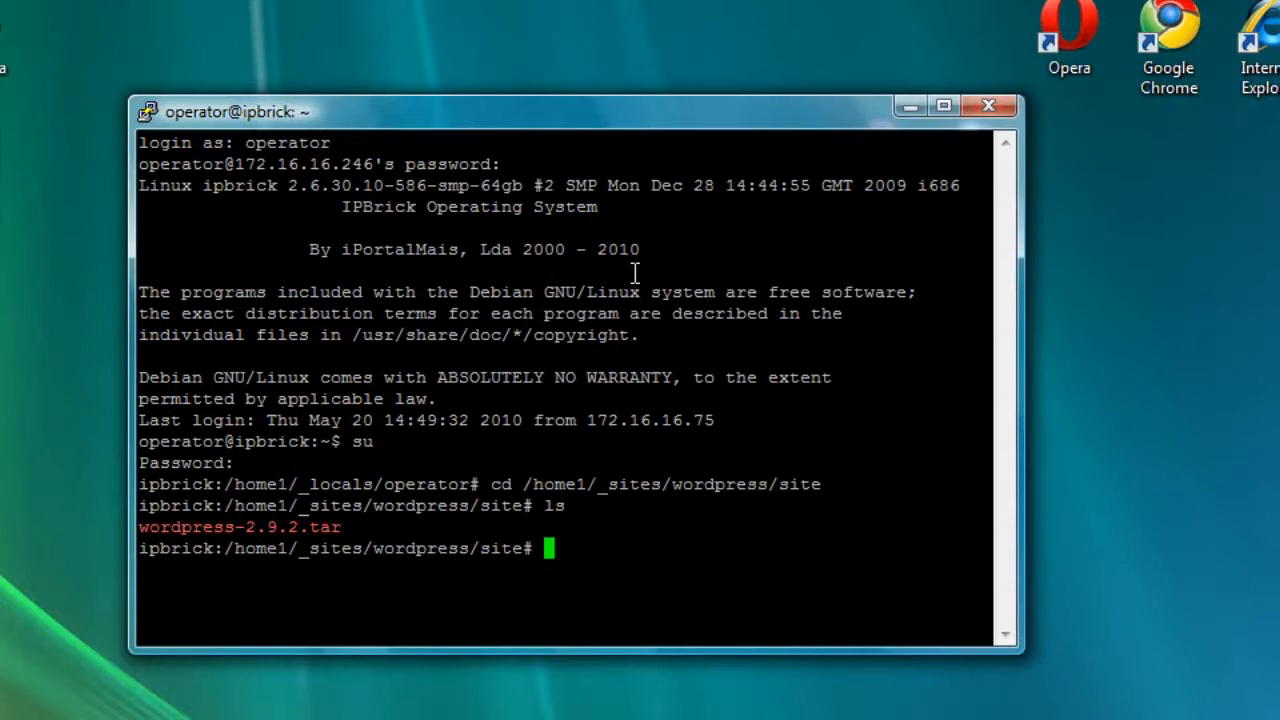
Extract wordpress-2.9.2.tar with tar -xvf and list the folder to confirm wordpress exists.
{"action": "type", "text": "tar"}
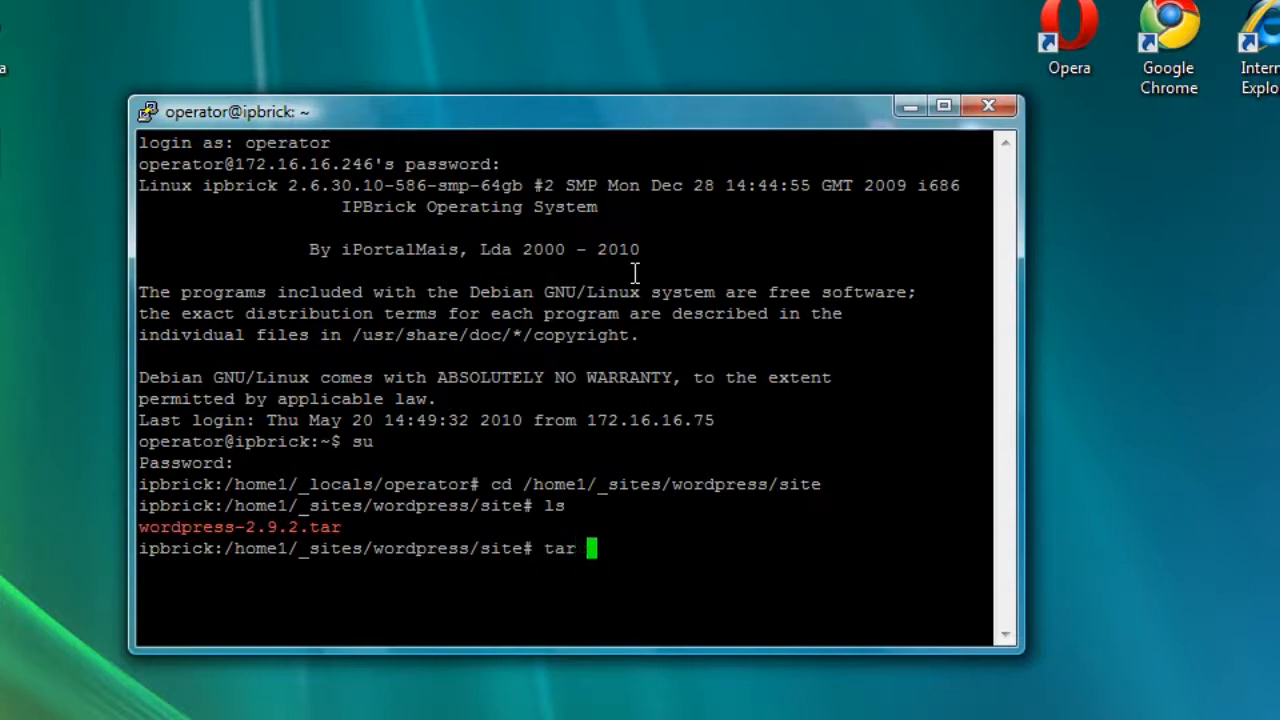
{"action": "type", "text": "-xvf"}
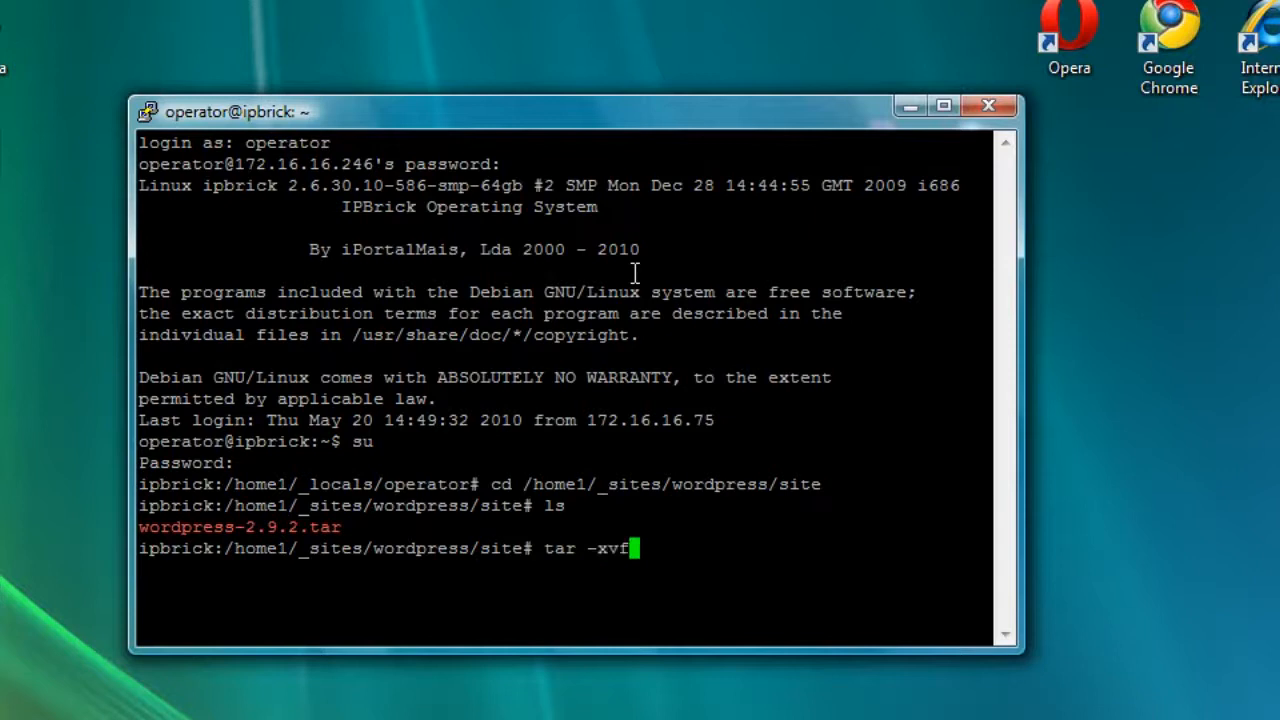
{"action": "type", "text": "w"}
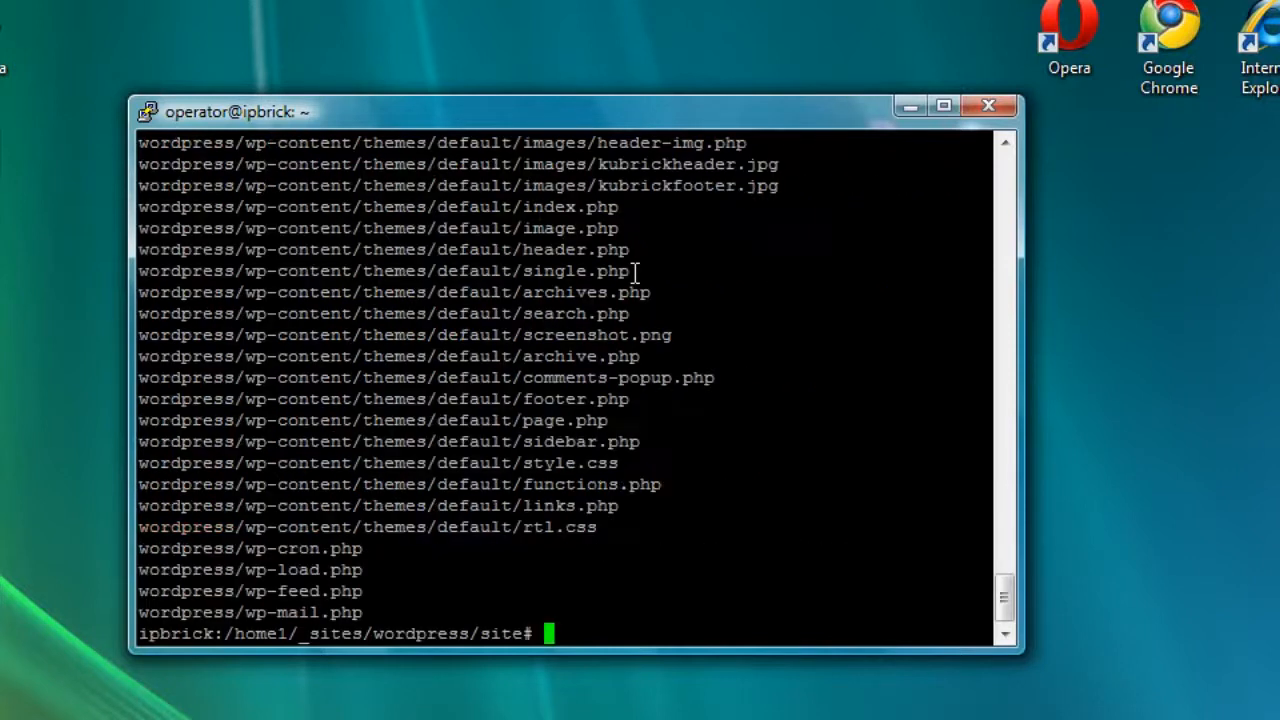
{"action": "type", "text": "ls"}
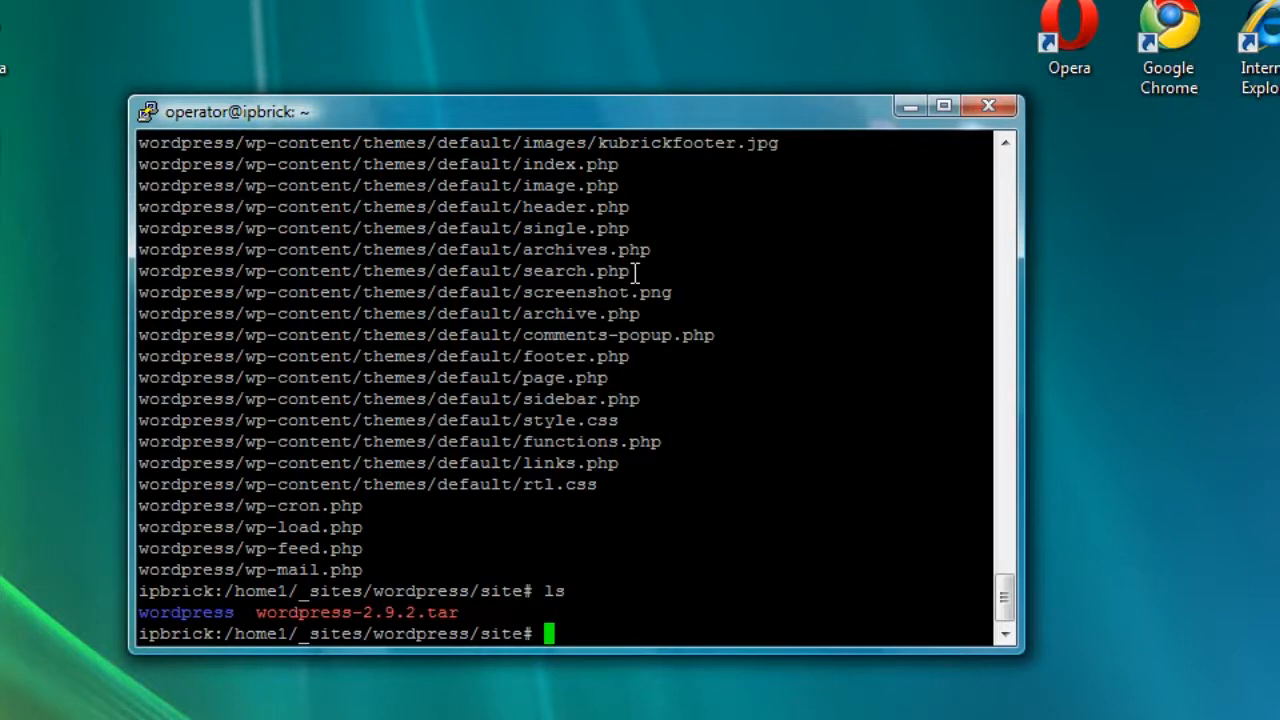
Copy ./wordpress/* into the site folder with cp -rf, then list the copied files.
{"action": "type", "text": "cp"}
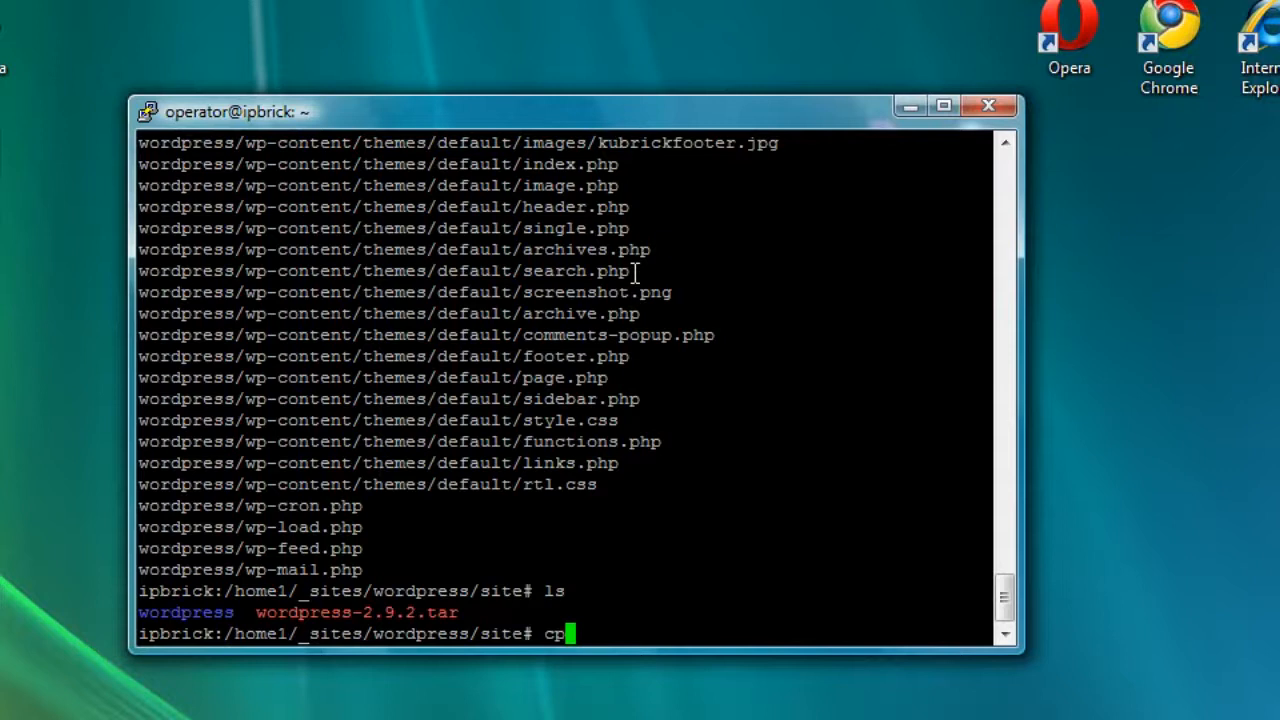
{"action": "type", "text": "\" \""}
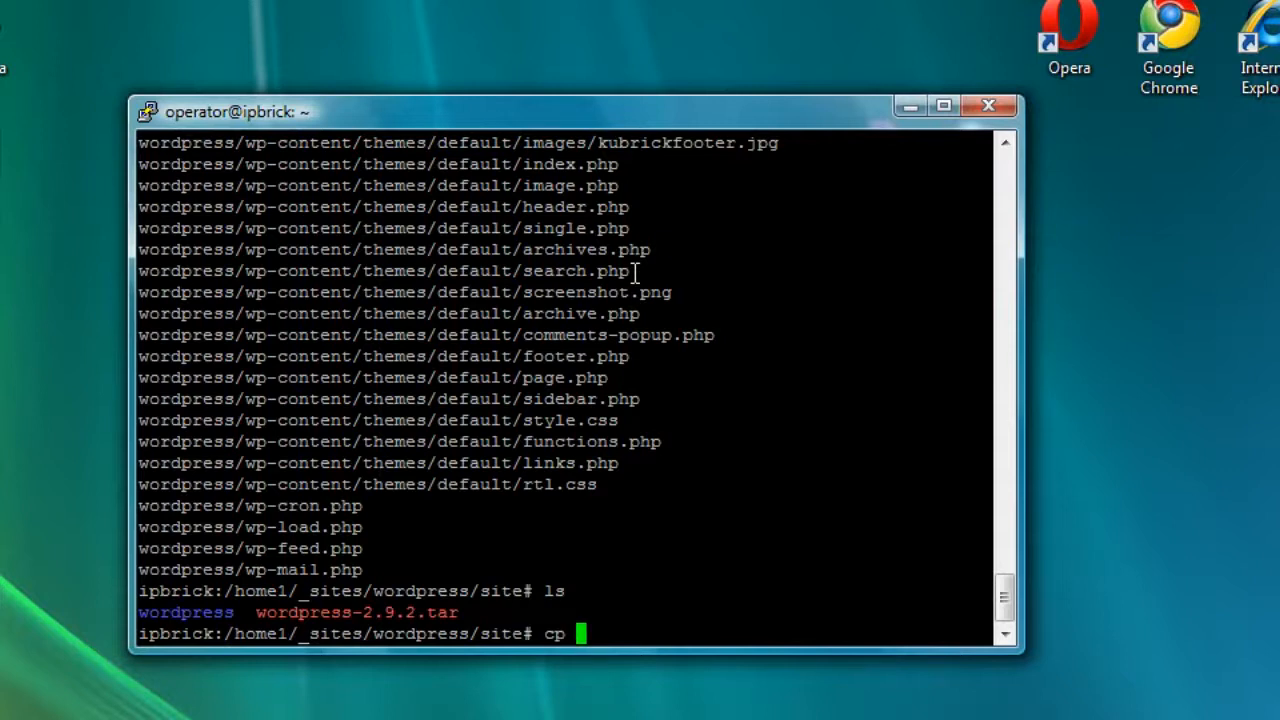
{"action": "type", "text": "-"}
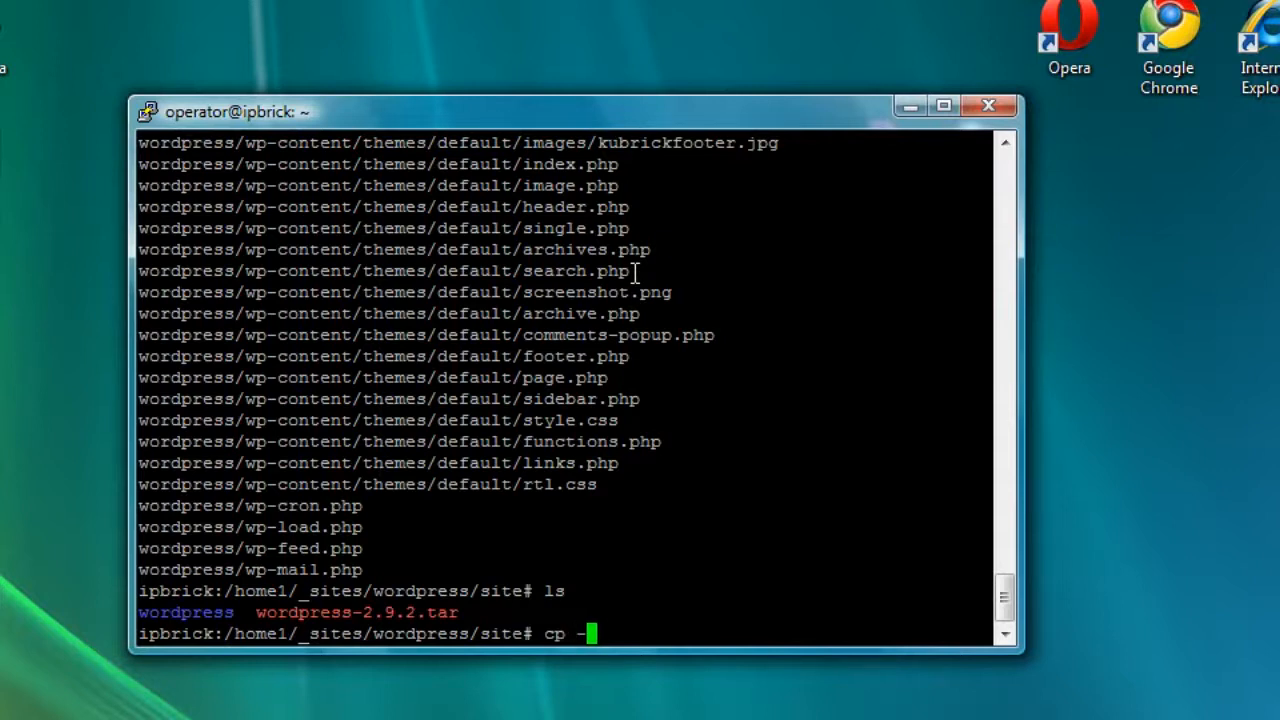
{"action": "type", "text": "rf"}
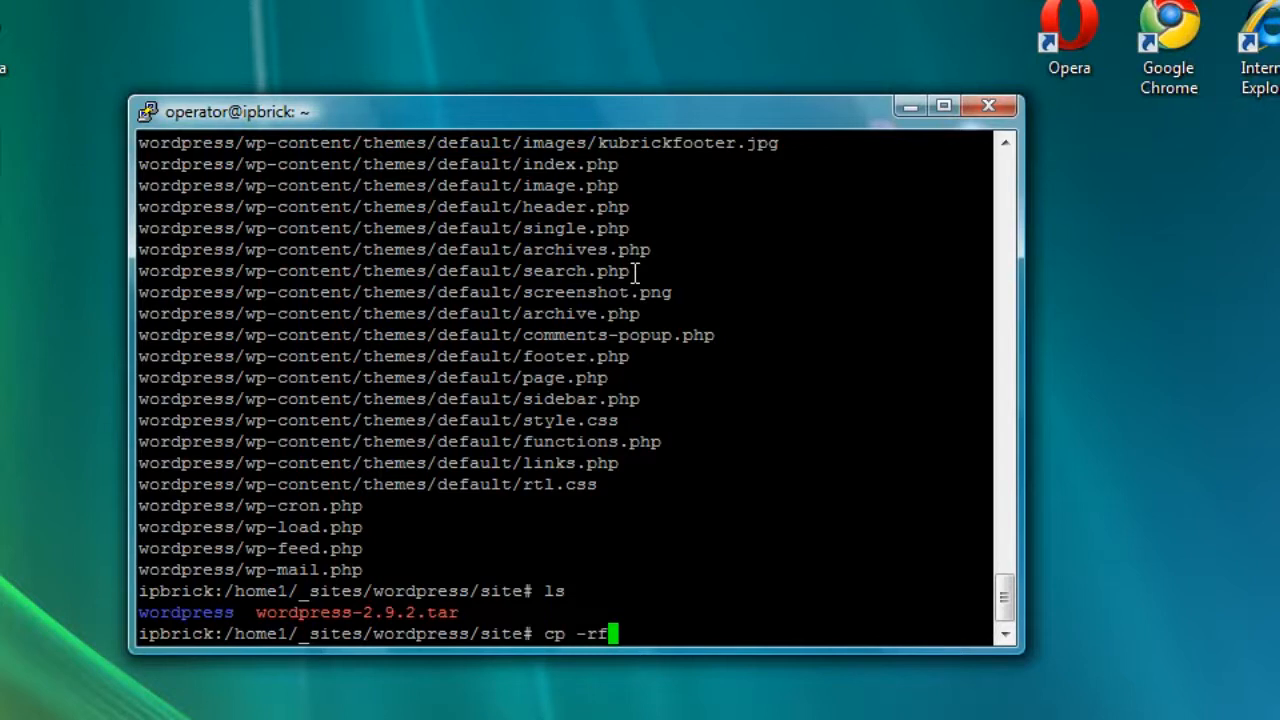
{"action": "type", "text": "."}
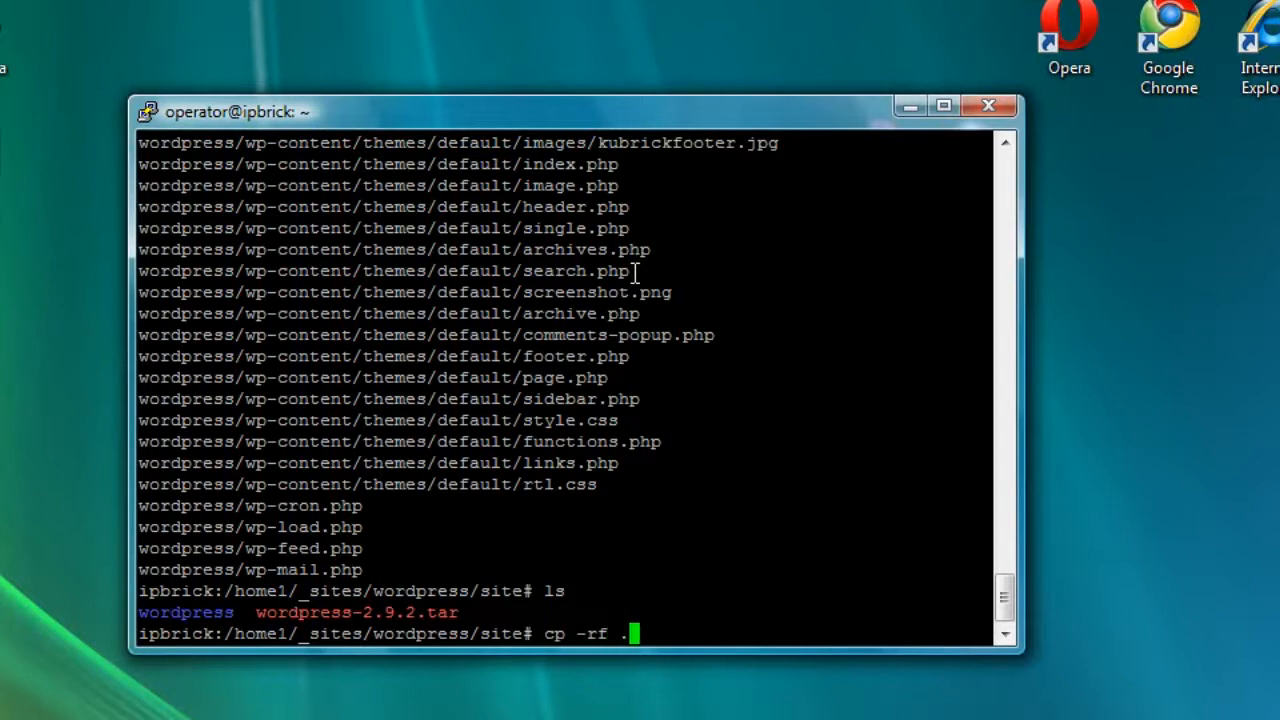
{"action": "type", "text": "/wordpr"}
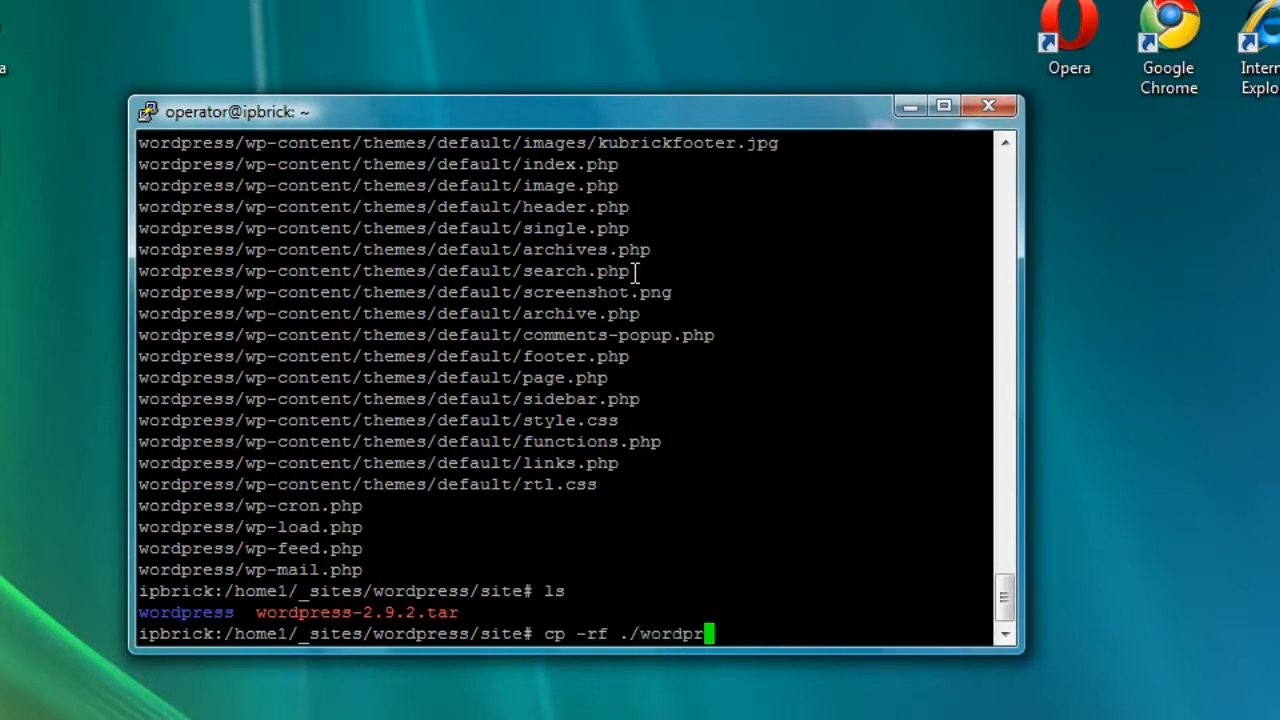
{"action": "type", "text": "ess"}
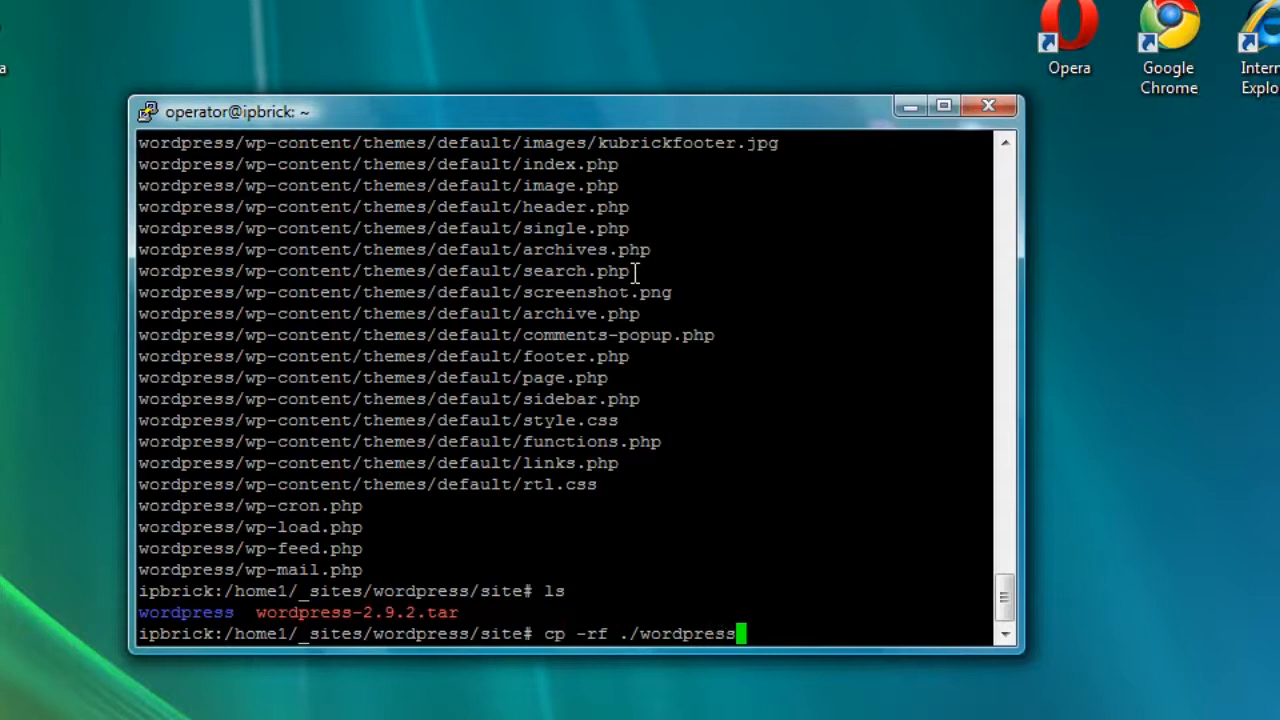
{"action": "type", "text": "/*"}
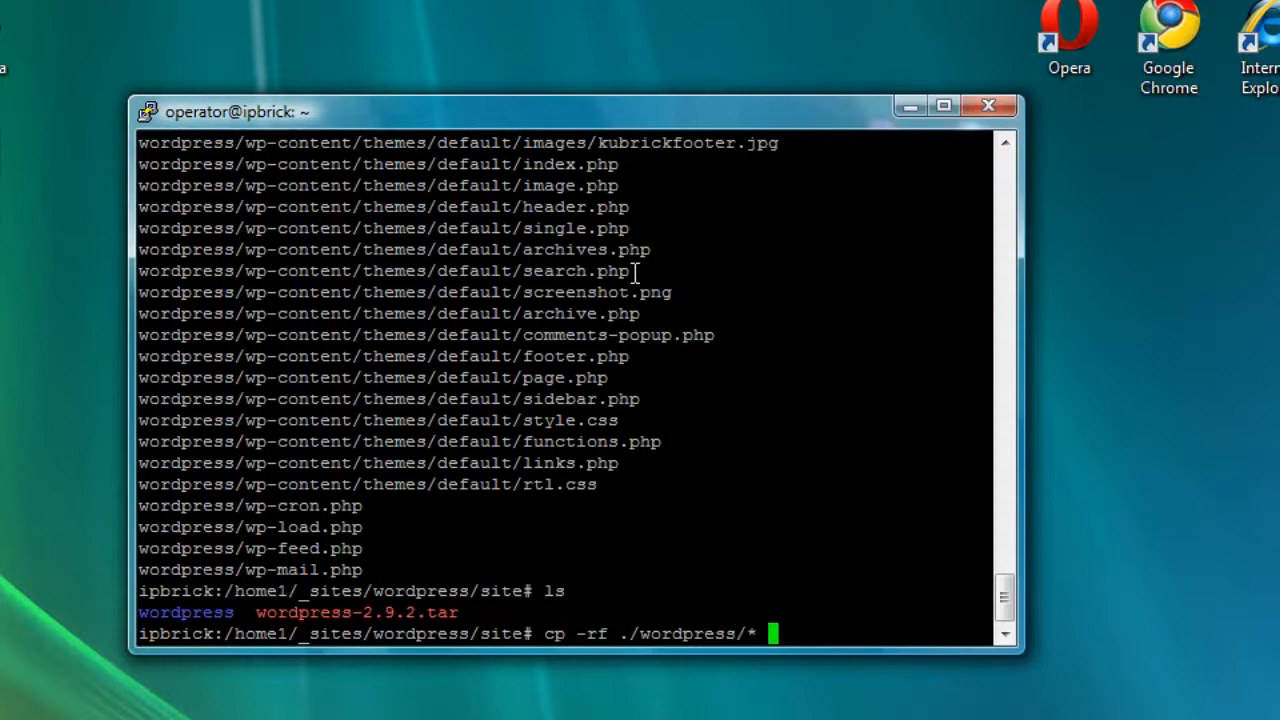
{"action": "type", "text": "."}
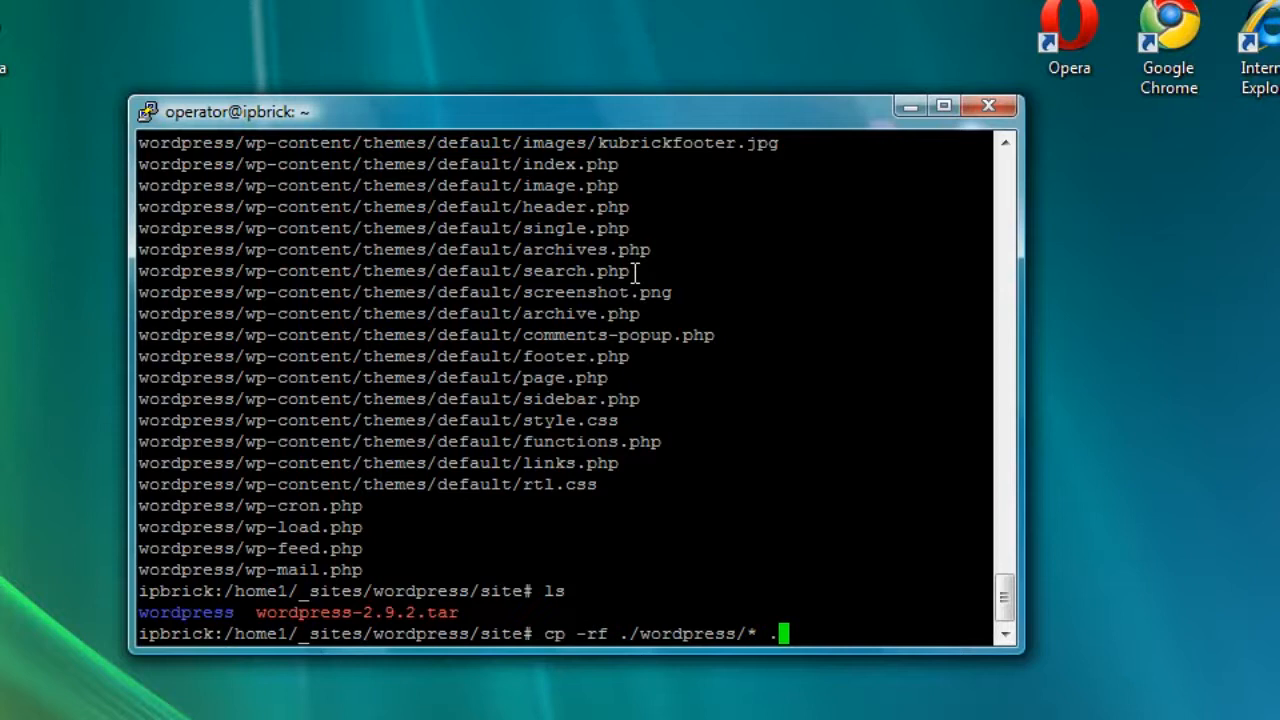
{"action": "type", "text": "/"}
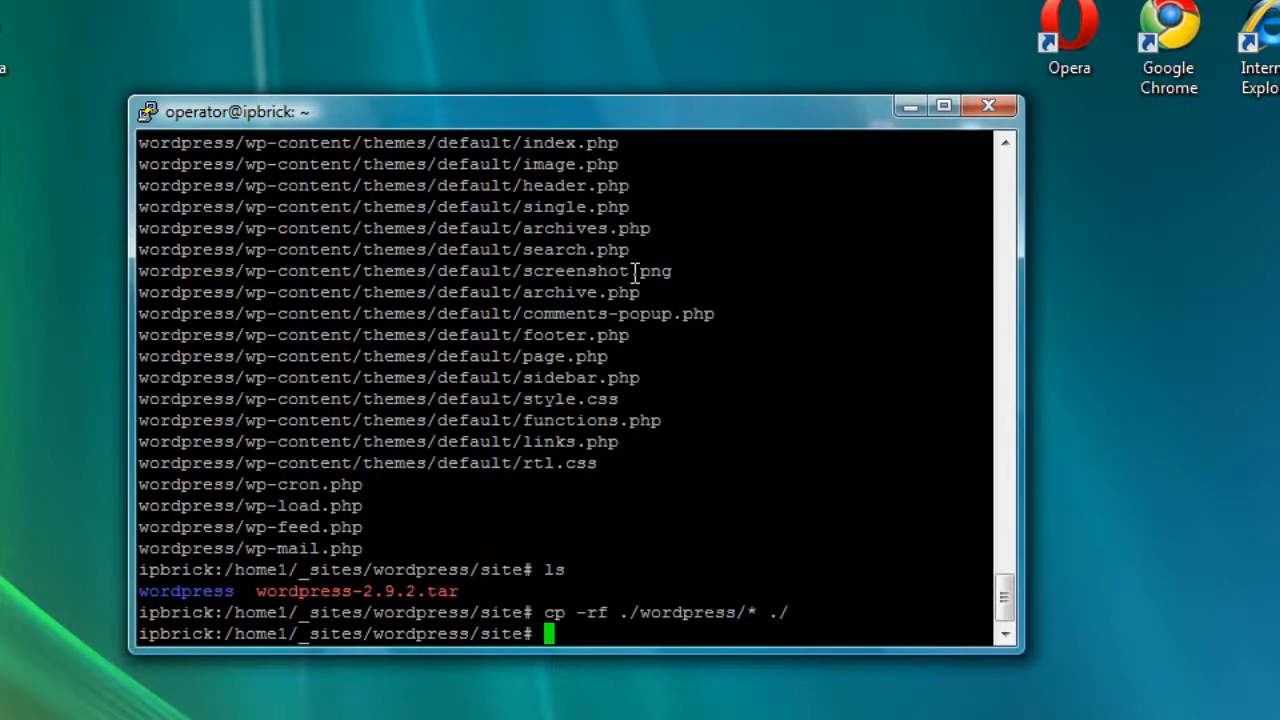
{"action": "type", "text": "ls"}
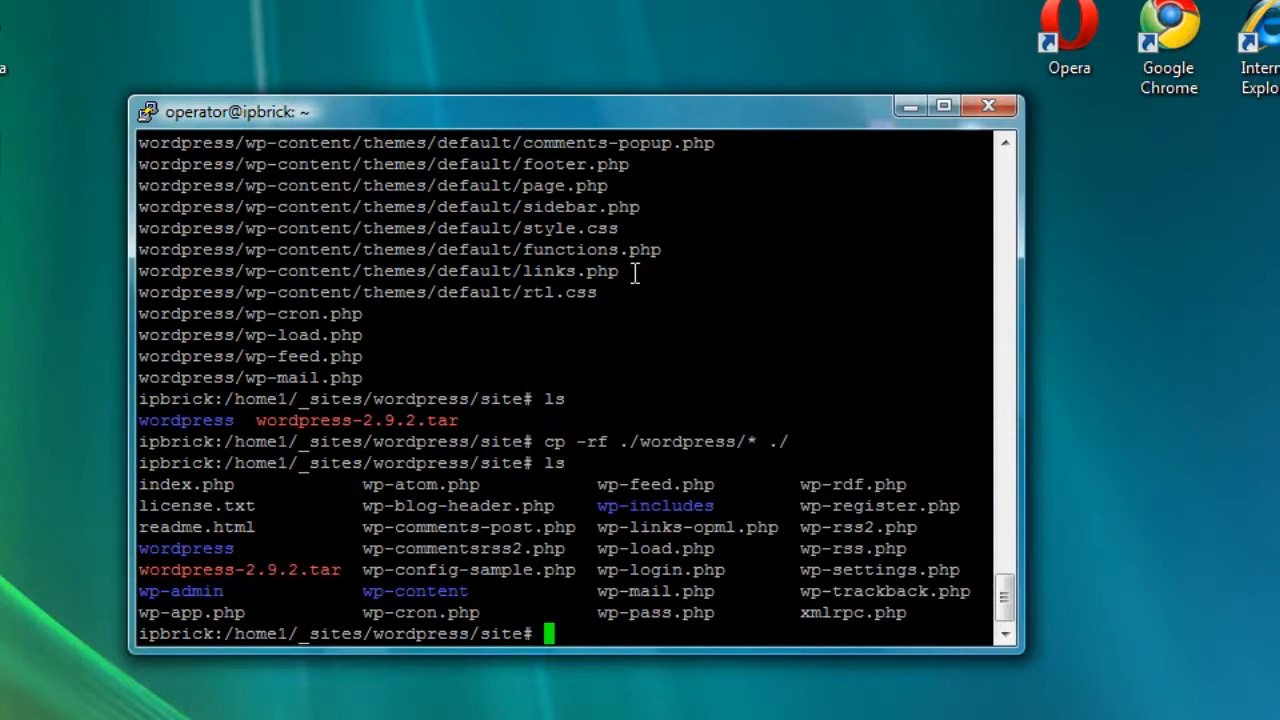
Run mv to rename wp-config-sample.php to wp-config.php.
{"action": "type", "text": "mv wp"}
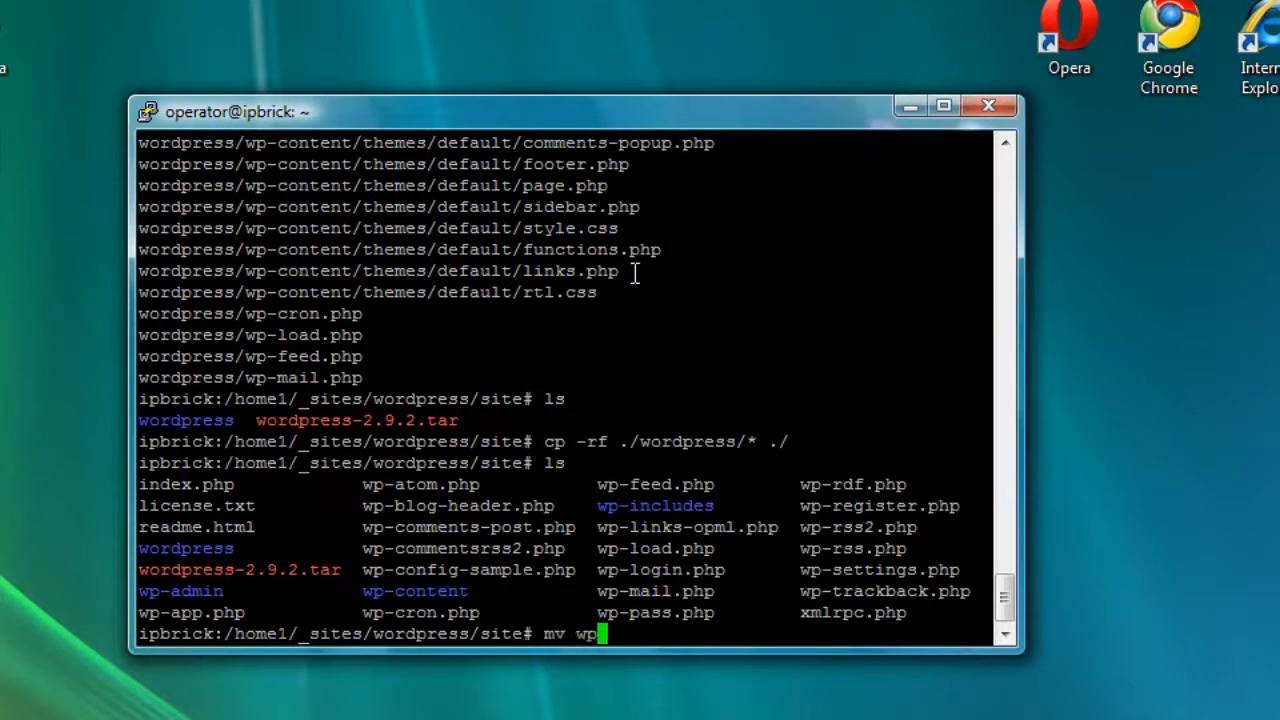
{"action": "type", "text": "-config"}
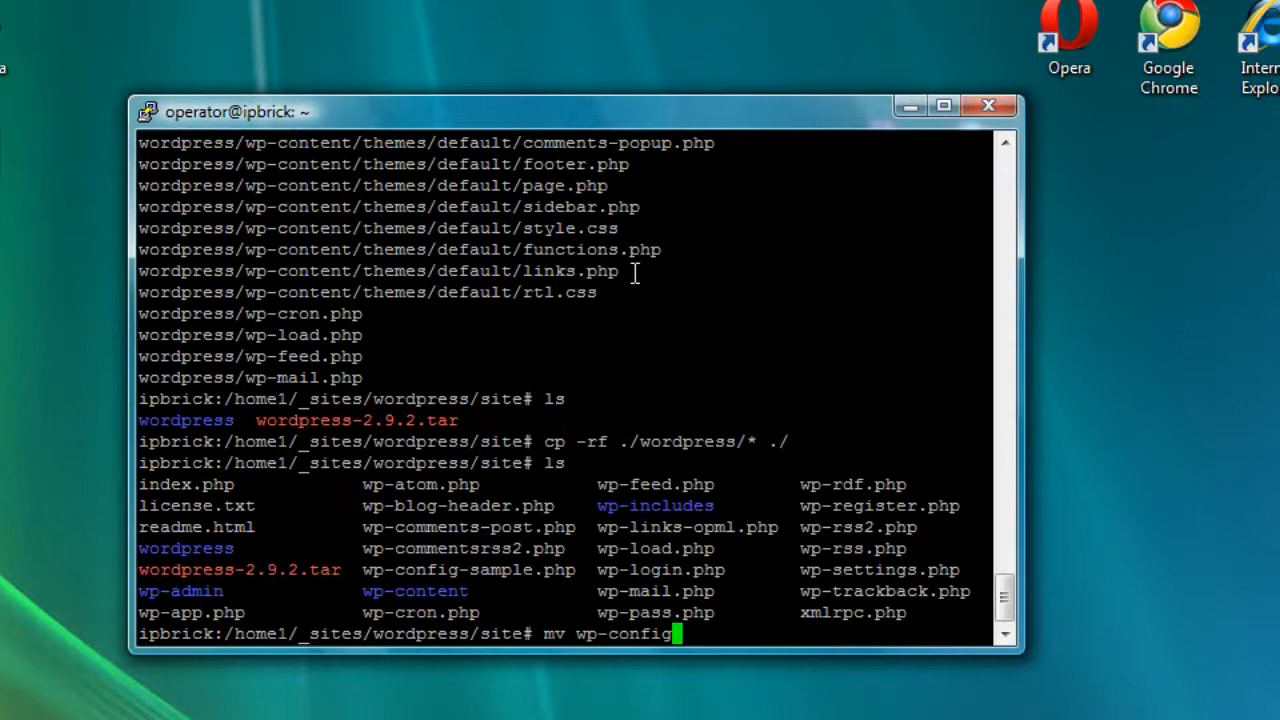
{"action": "type", "text": "-samp"}
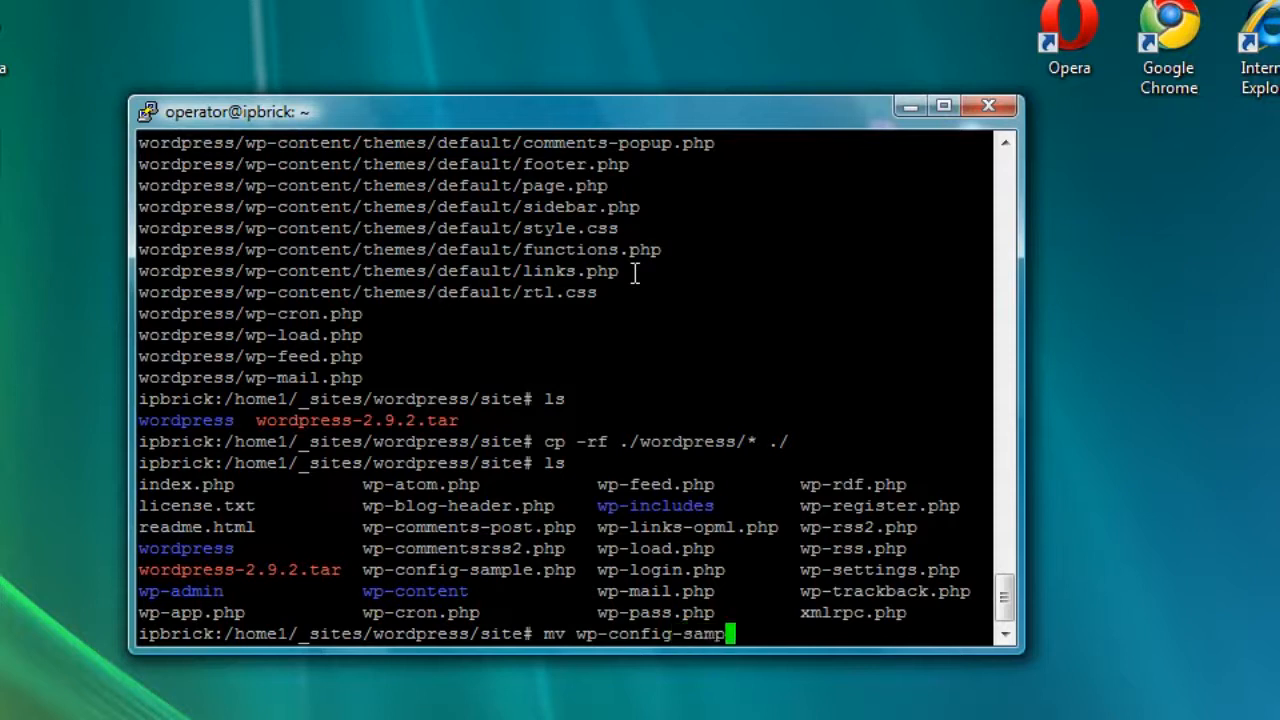
{"action": "type", "text": "le.php"}
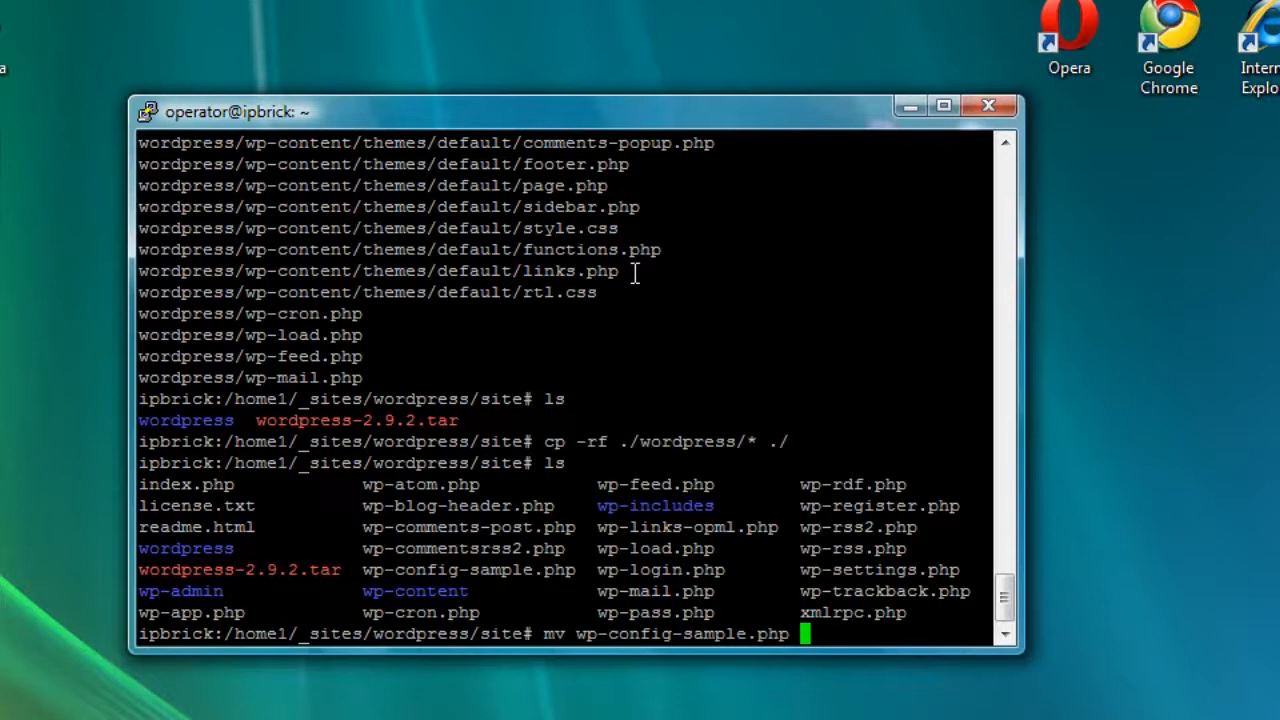
{"action": "type", "text": "wp-con"}
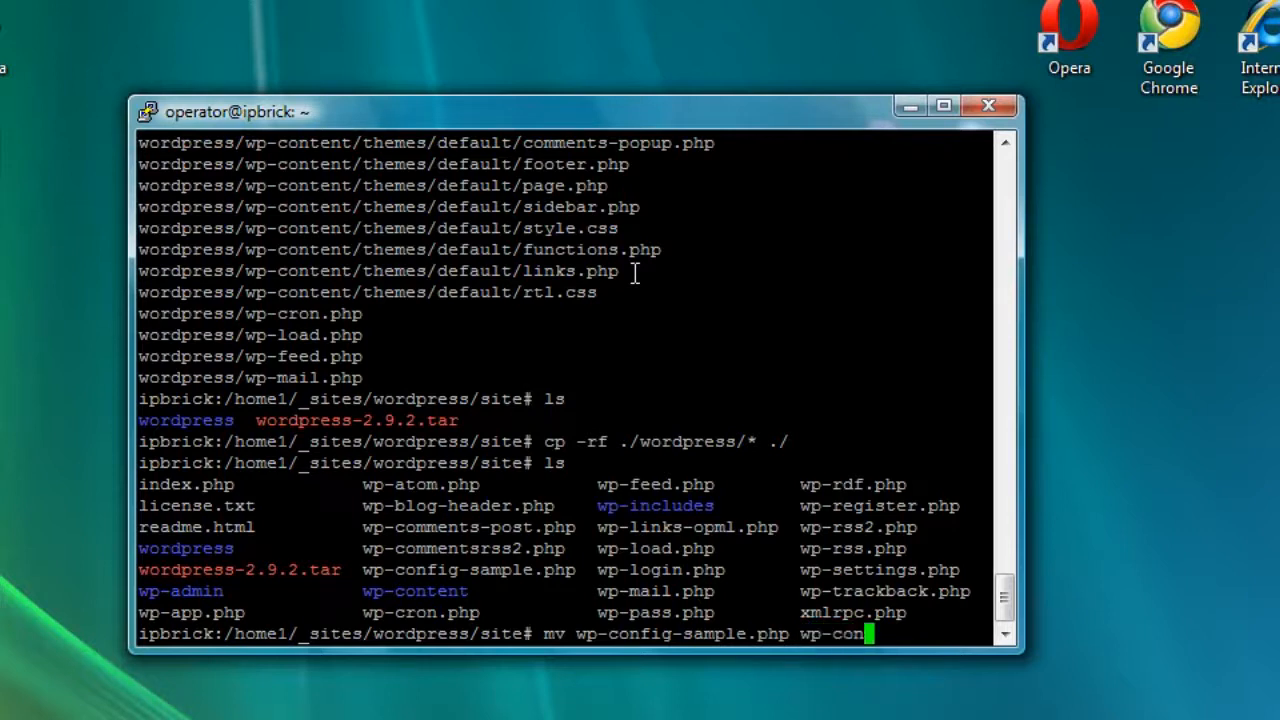
{"action": "type", "text": "fig."}
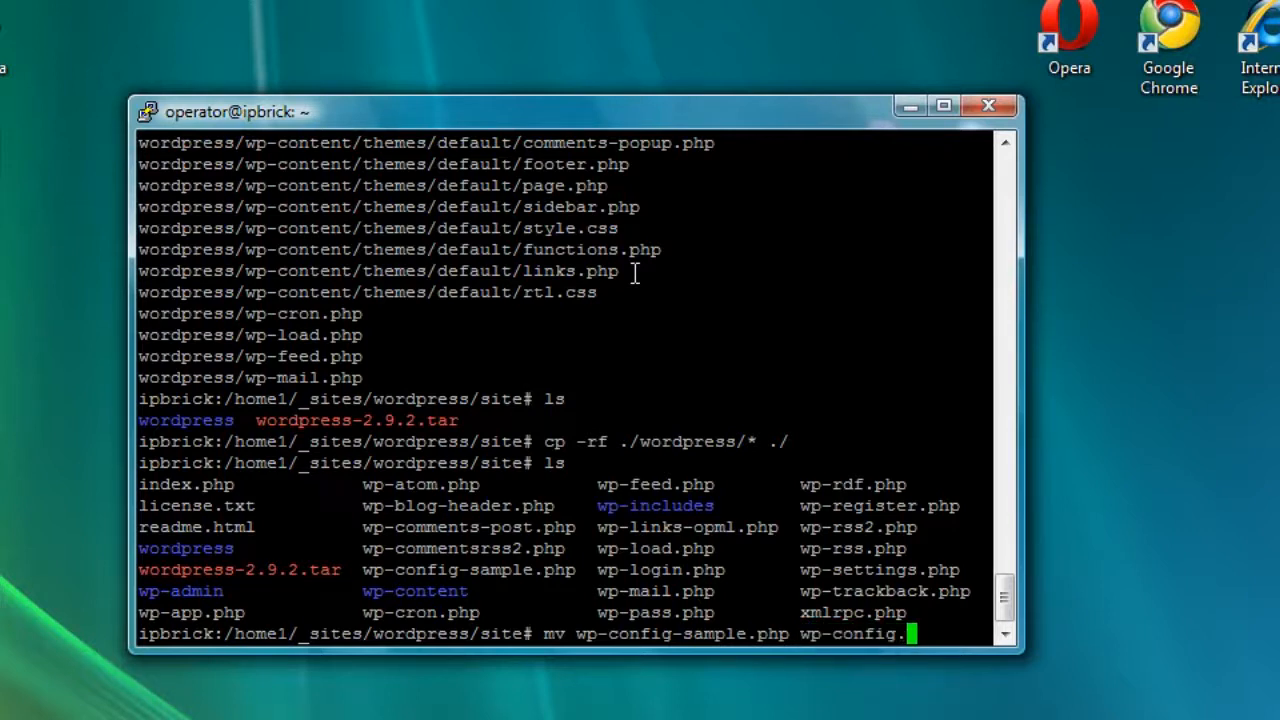
{"action": "key", "text": "enter"}
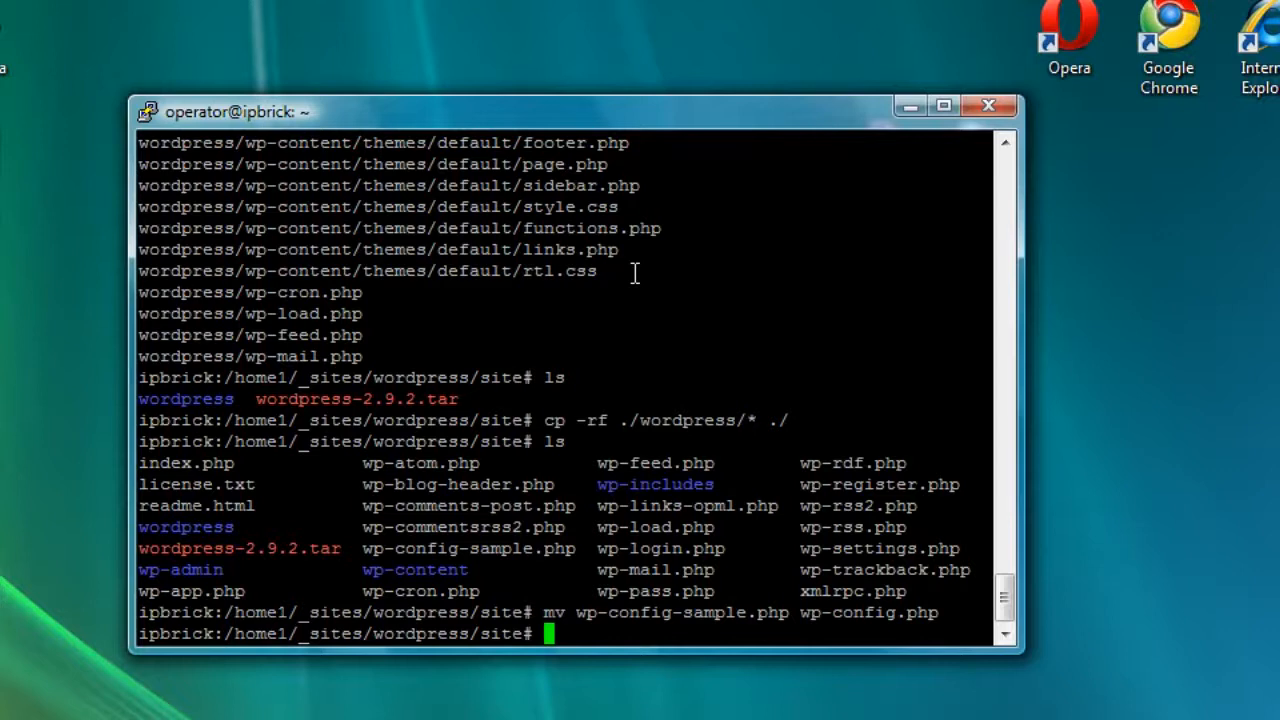
Open ./wp-config.php in vi to show its database settings.
{"action": "type", "text": "vi"}
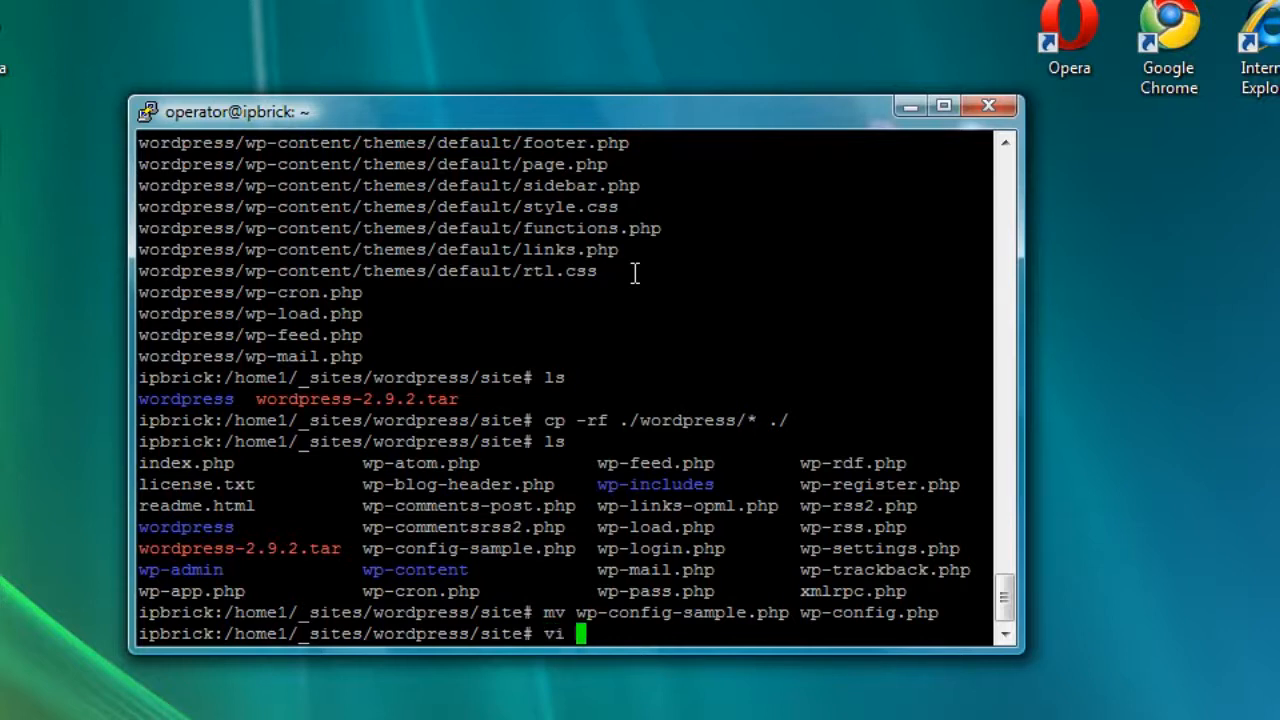
{"action": "type", "text": "./wp-"}
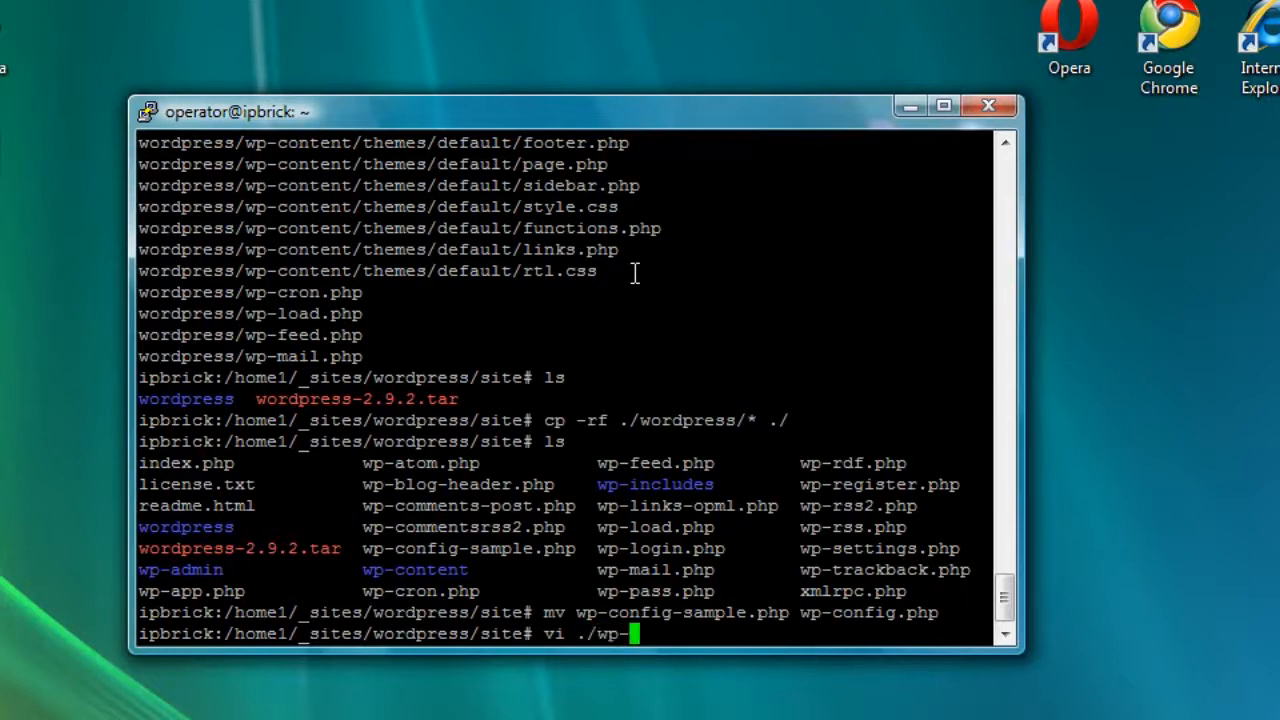
{"action": "type", "text": "config"}
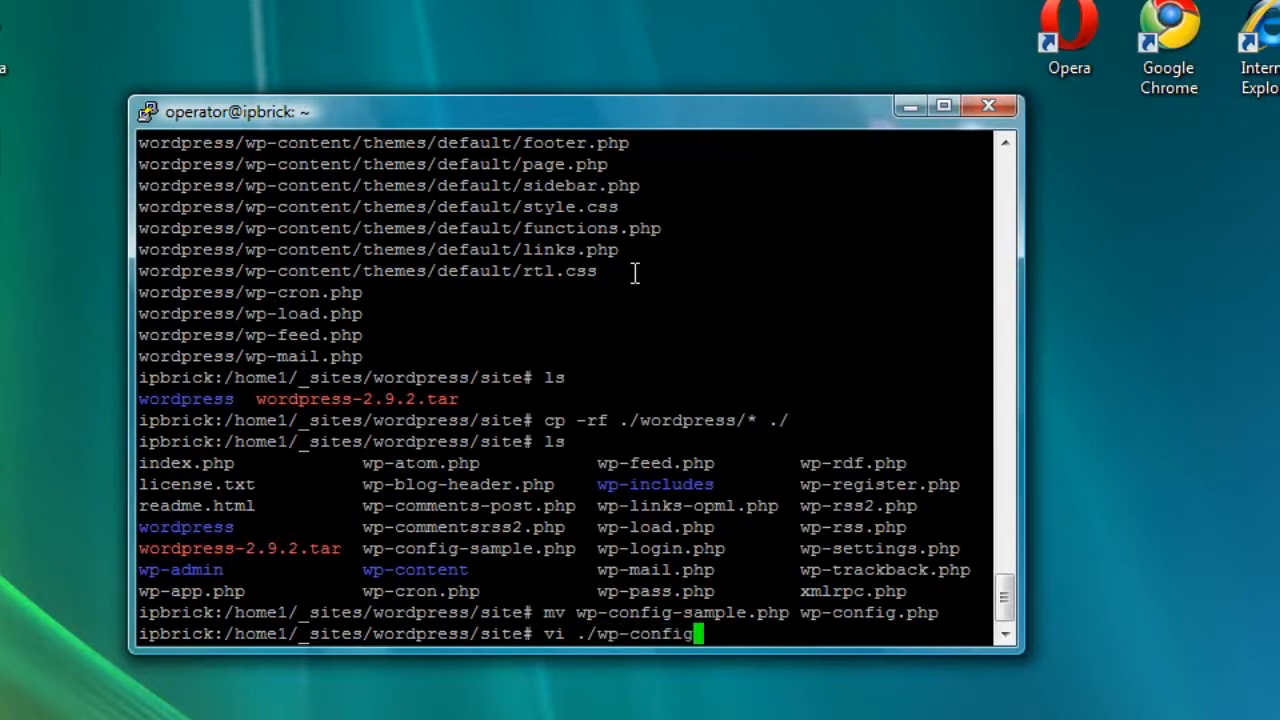
{"action": "type", "text": ".php"}
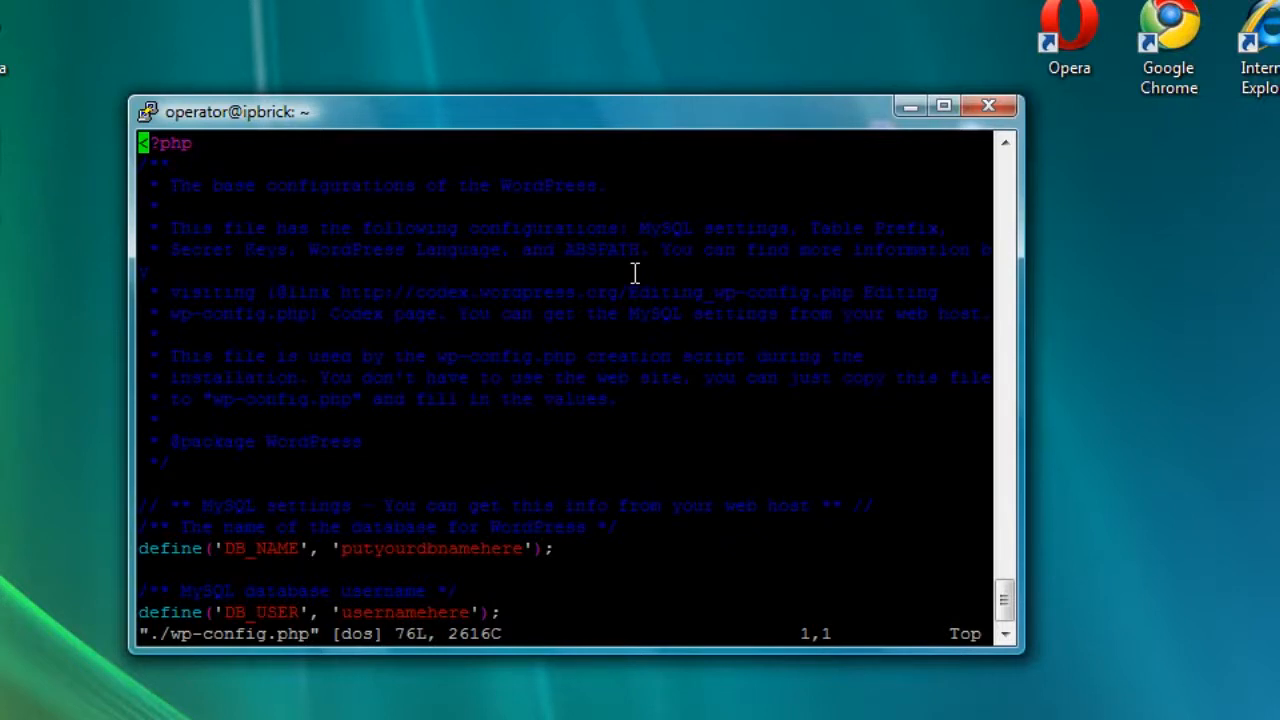
Enter vi insert mode and set the database name to 'wordpress'.
{"action": "key", "text": "i"}
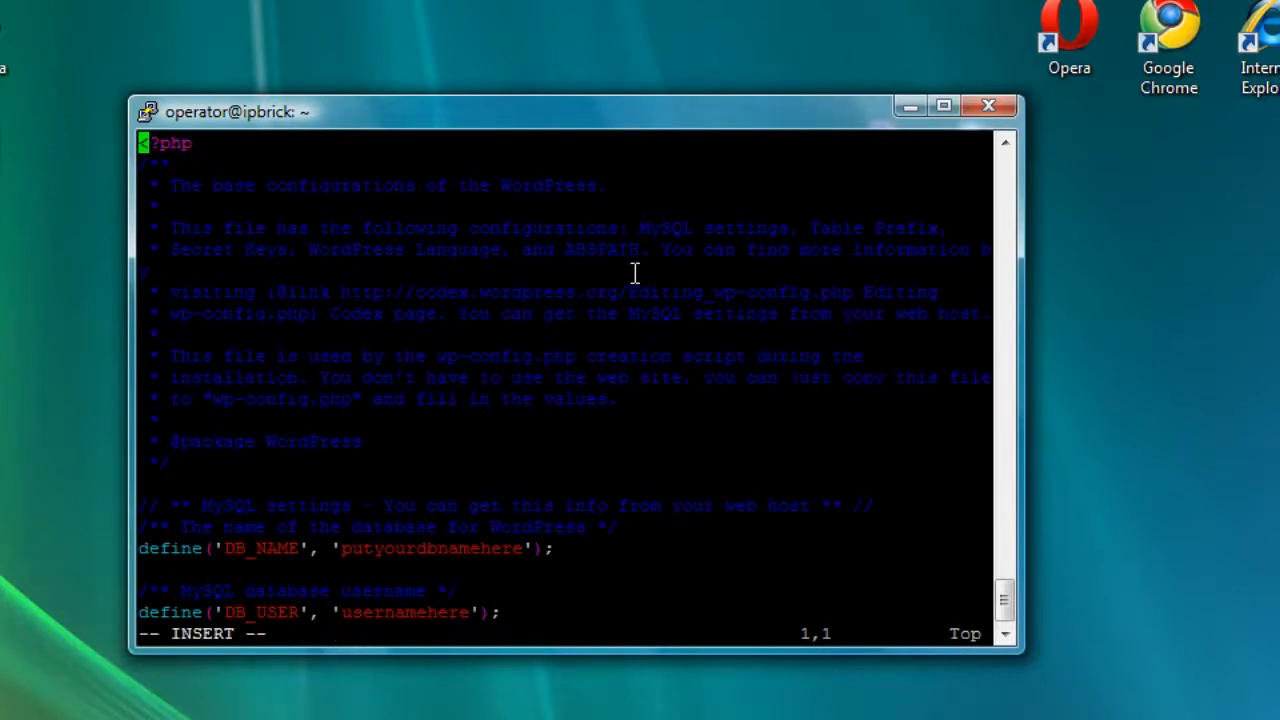
{"action": "key", "text": "Down"}
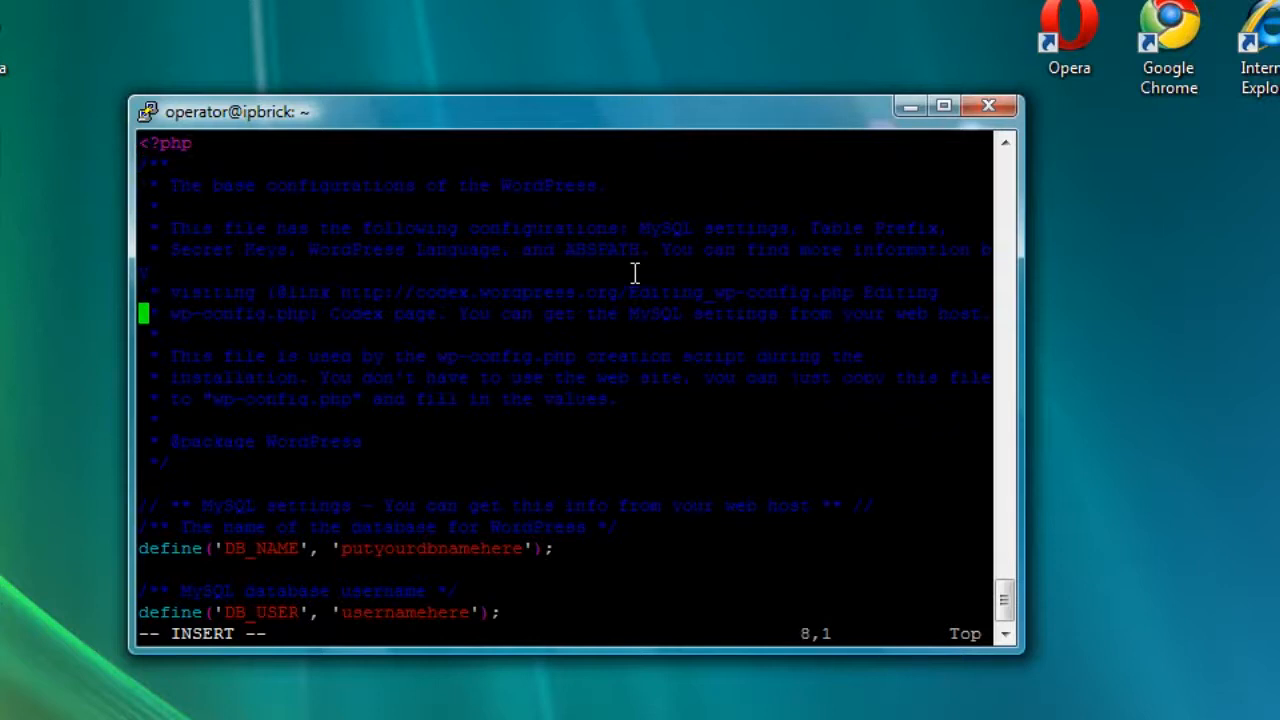
{"action": "scroll", "scroll_direction": "down", "scroll_amount": 3}
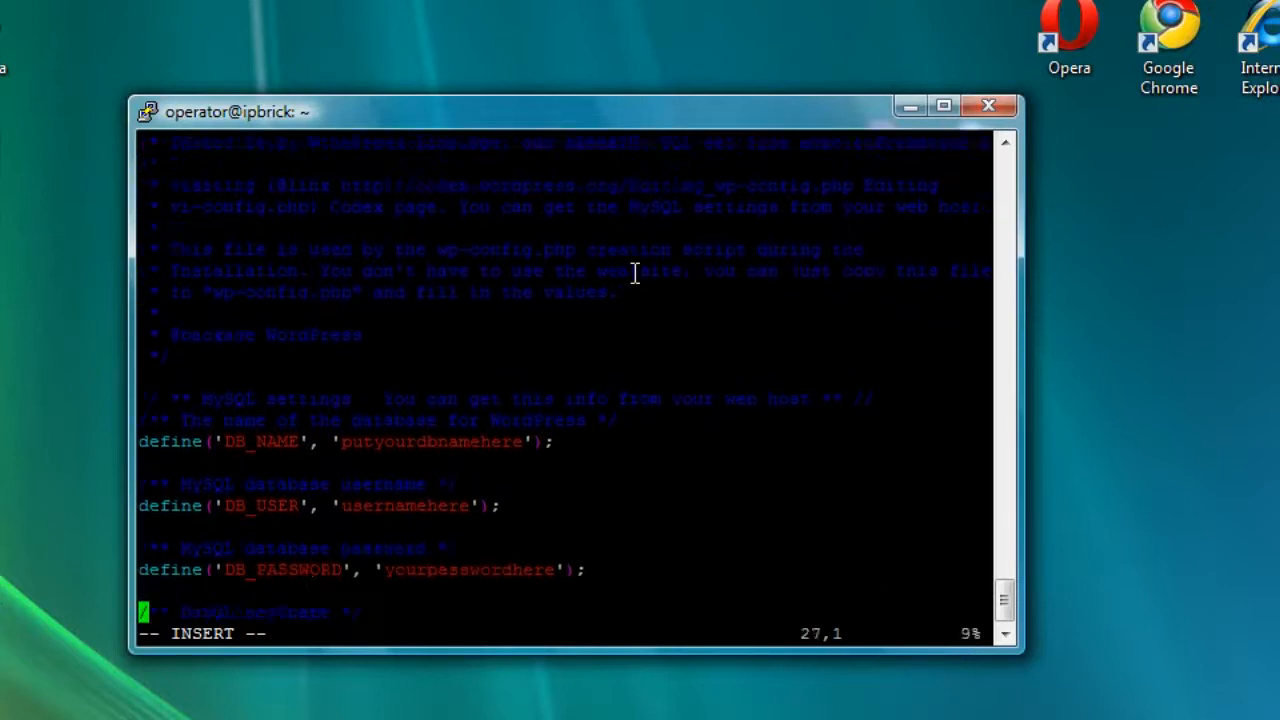
{"action": "scroll", "scroll_direction": "down", "scroll_amount": 3}
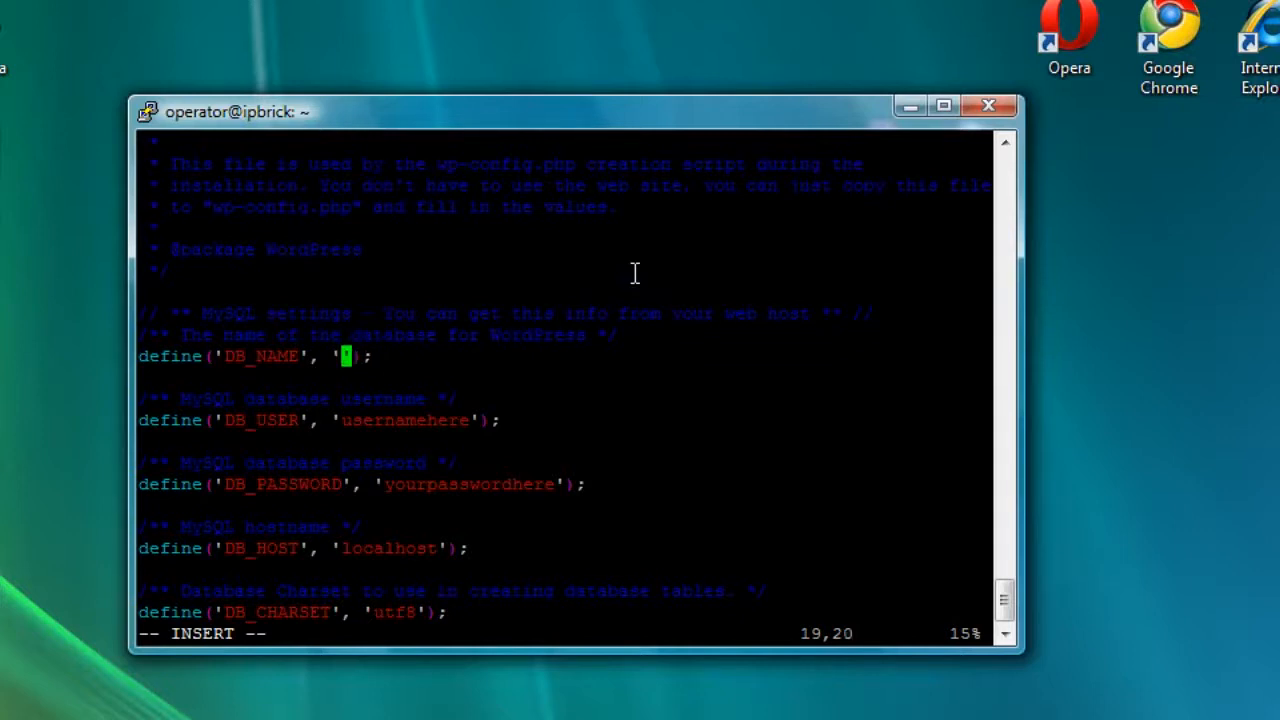
{"action": "type", "text": "wordpr"}
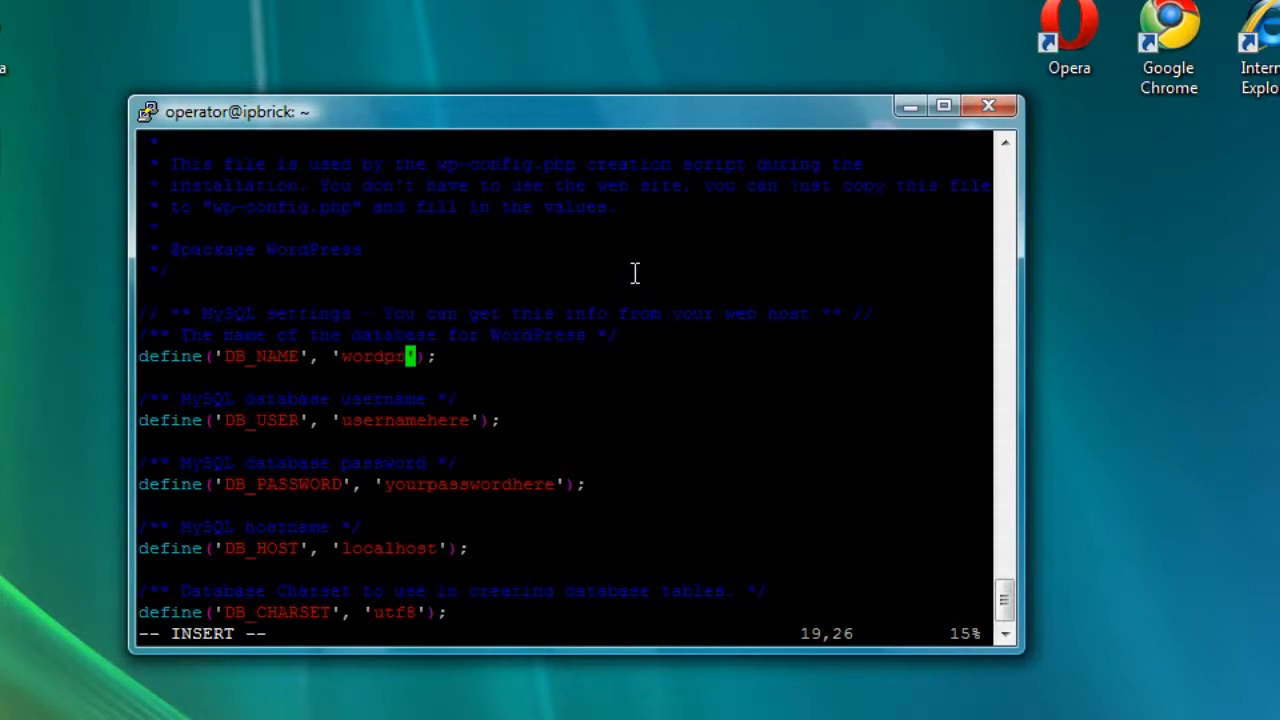
{"action": "type", "text": "ess"}
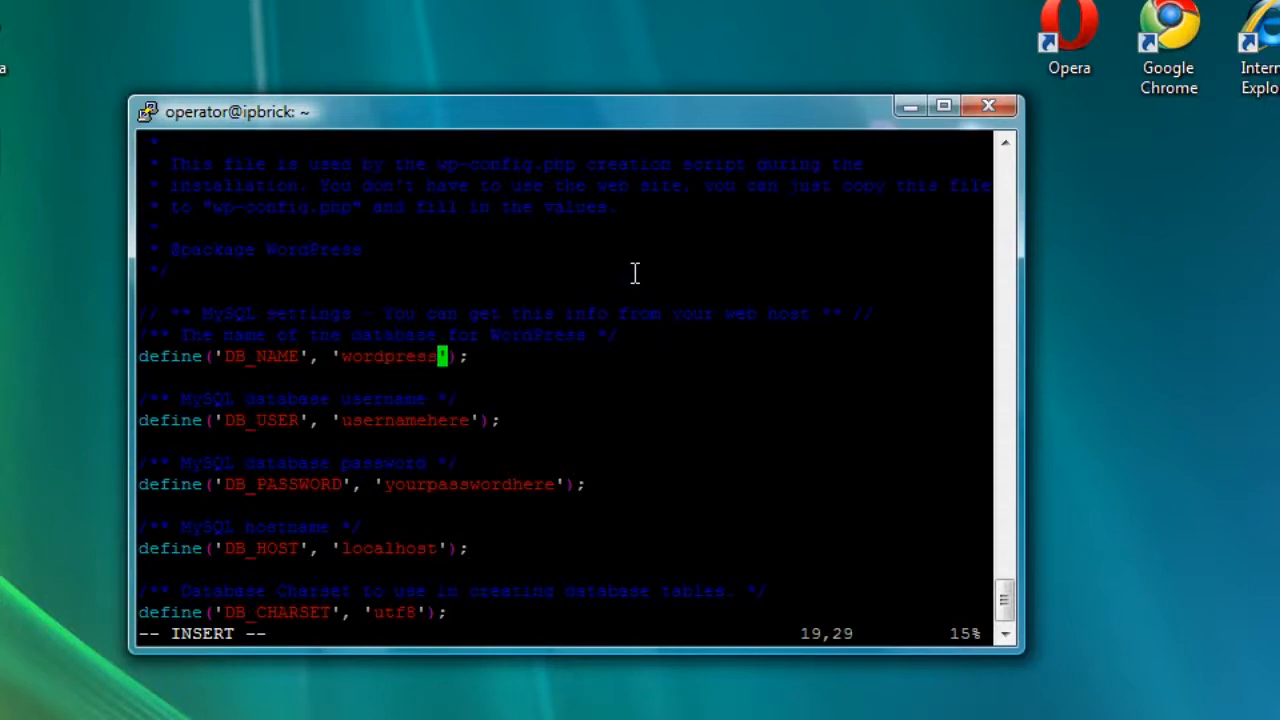
Set the DB_USER and DB_PASSWORD values to root.
{"action": "key", "text": "Down"}
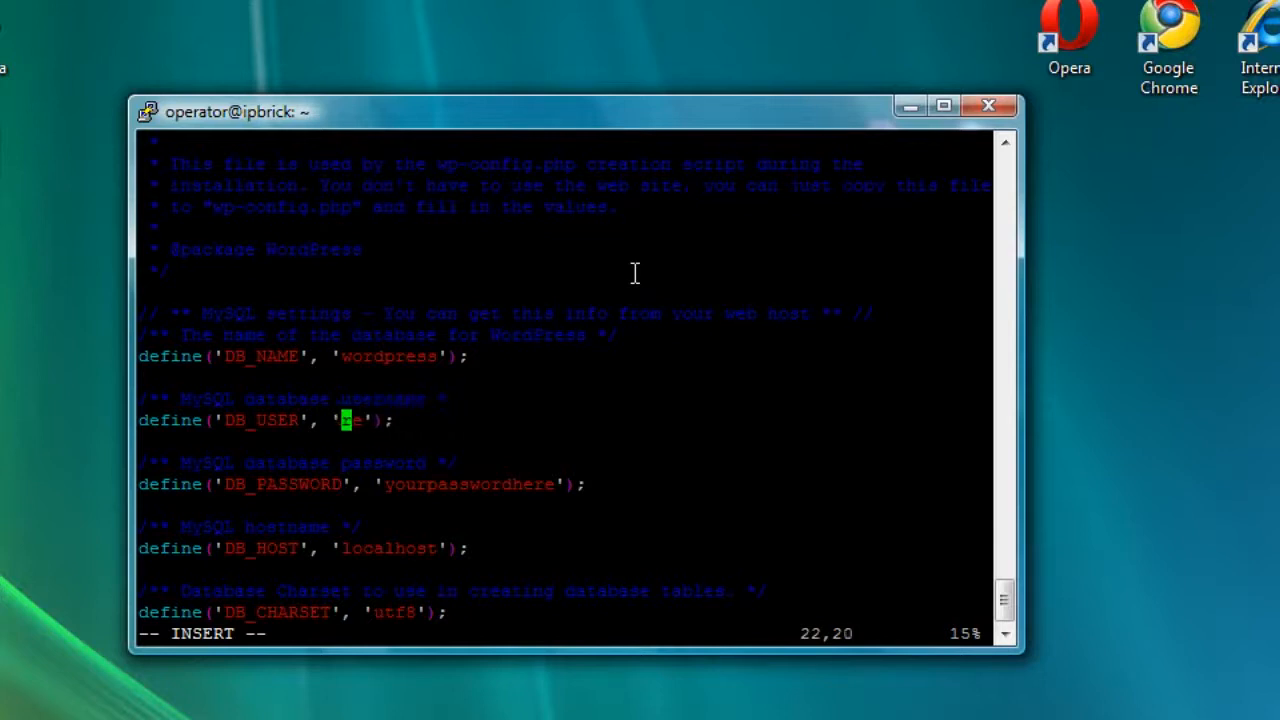
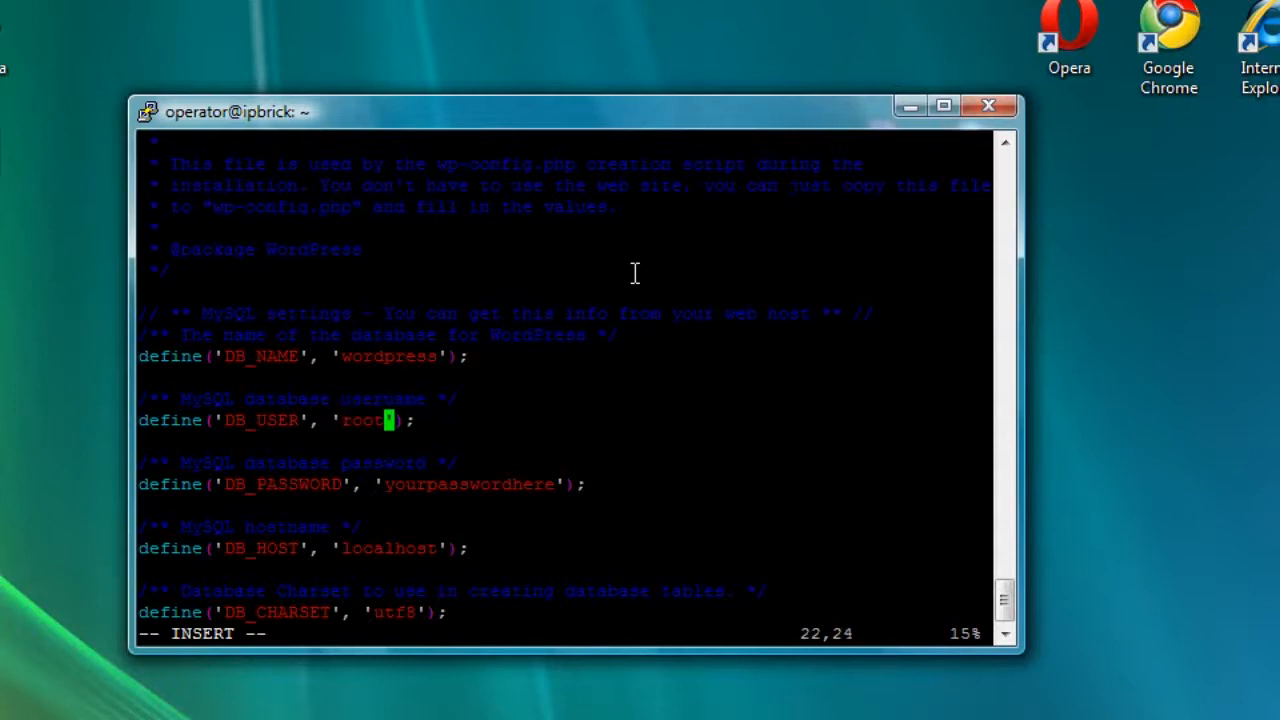
{"action": "key", "text": "Down"}
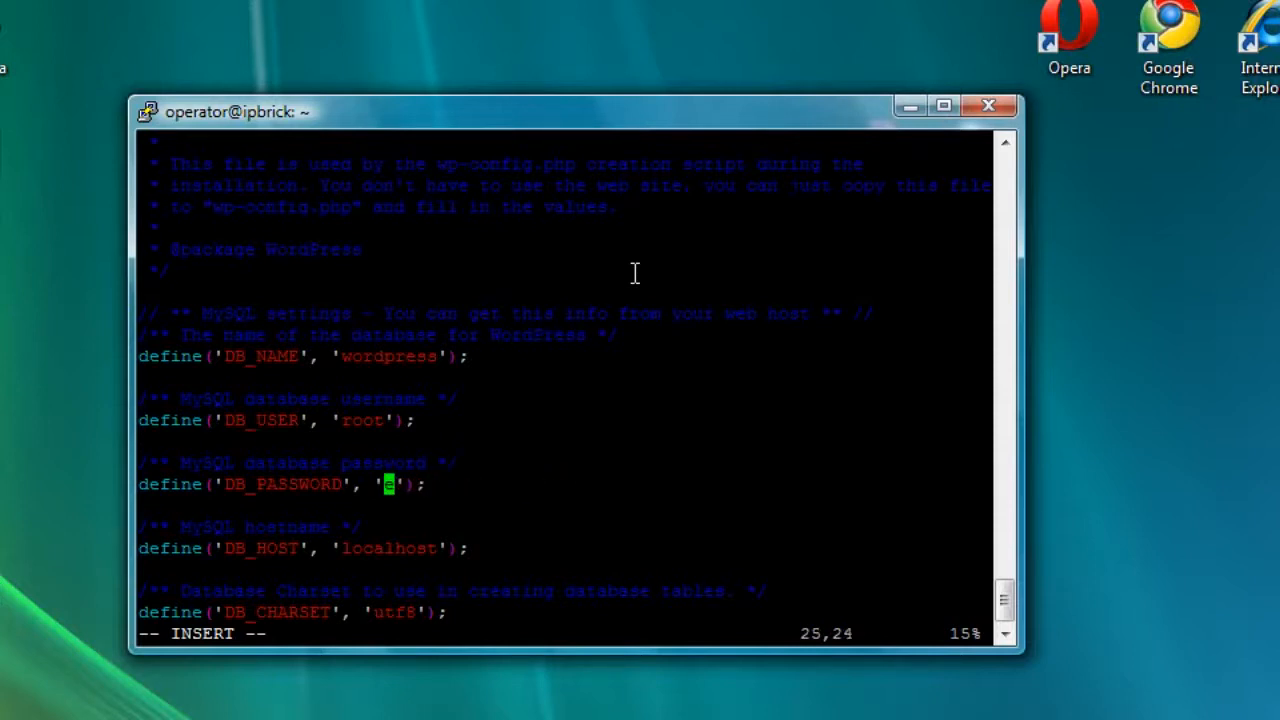
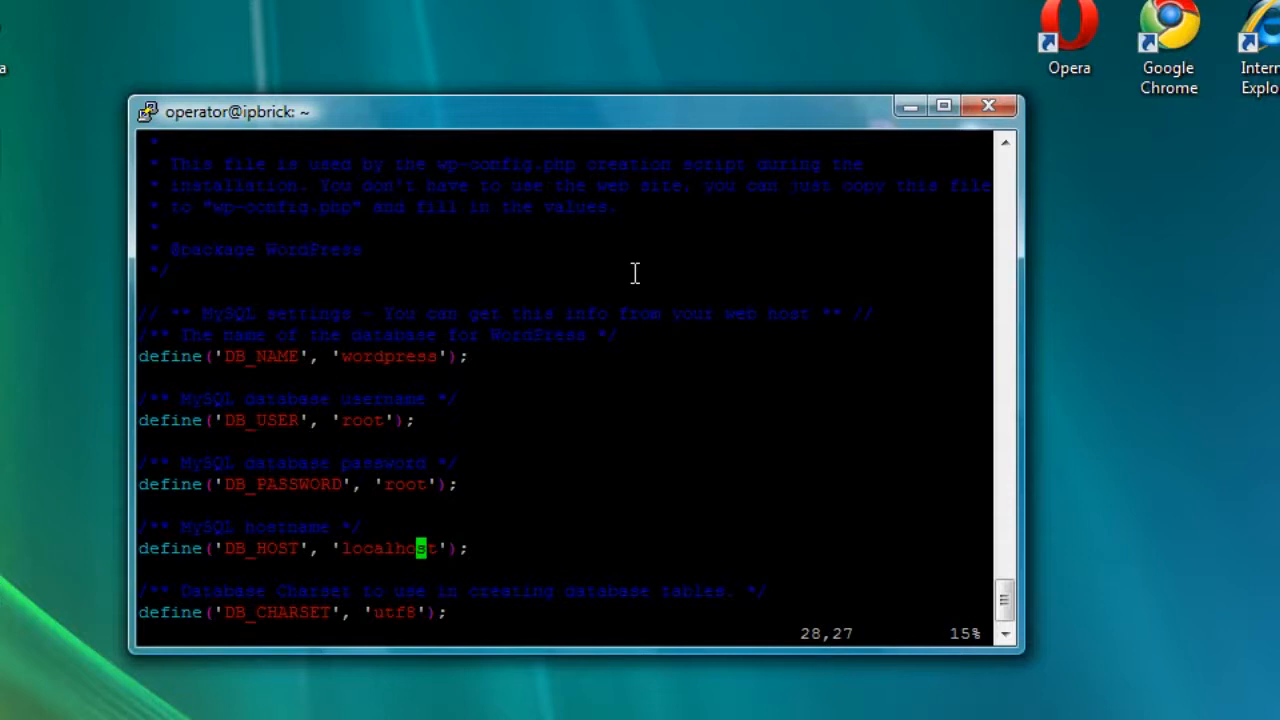
Leave insert mode and write and quit vi with :wq.
{"action": "key", "text": "Q"}
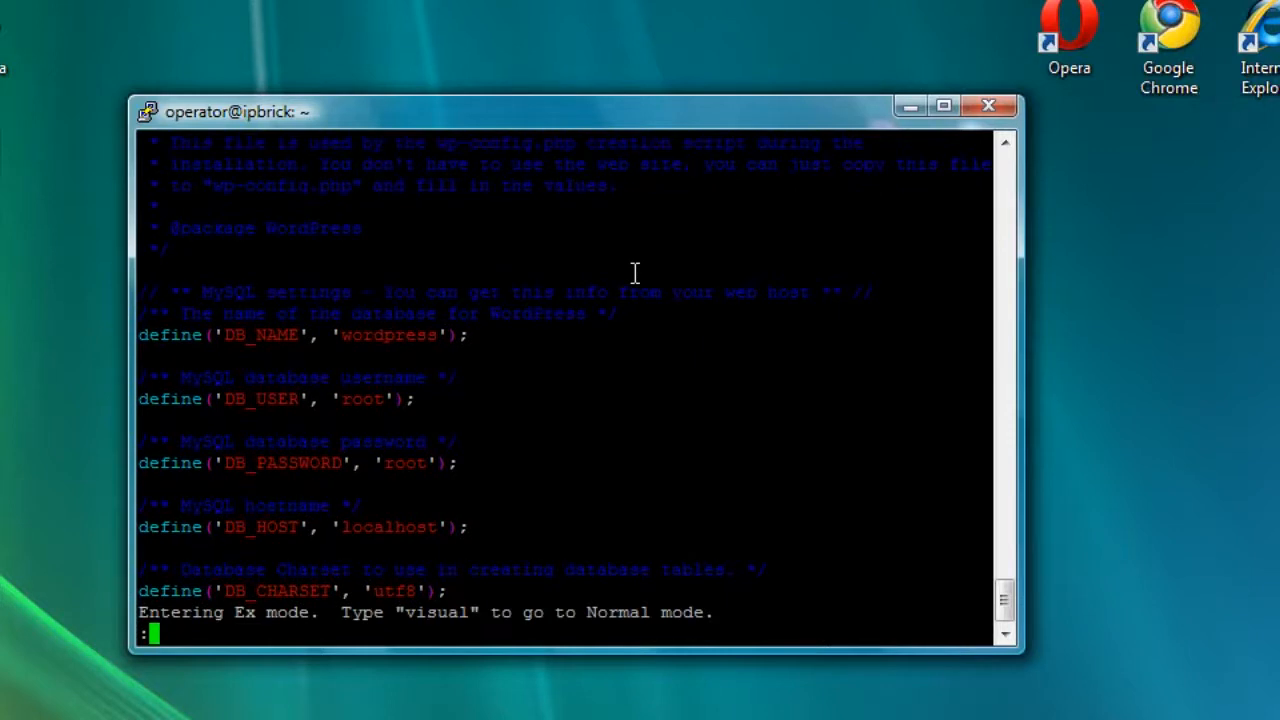
{"action": "type", "text": "wq"}
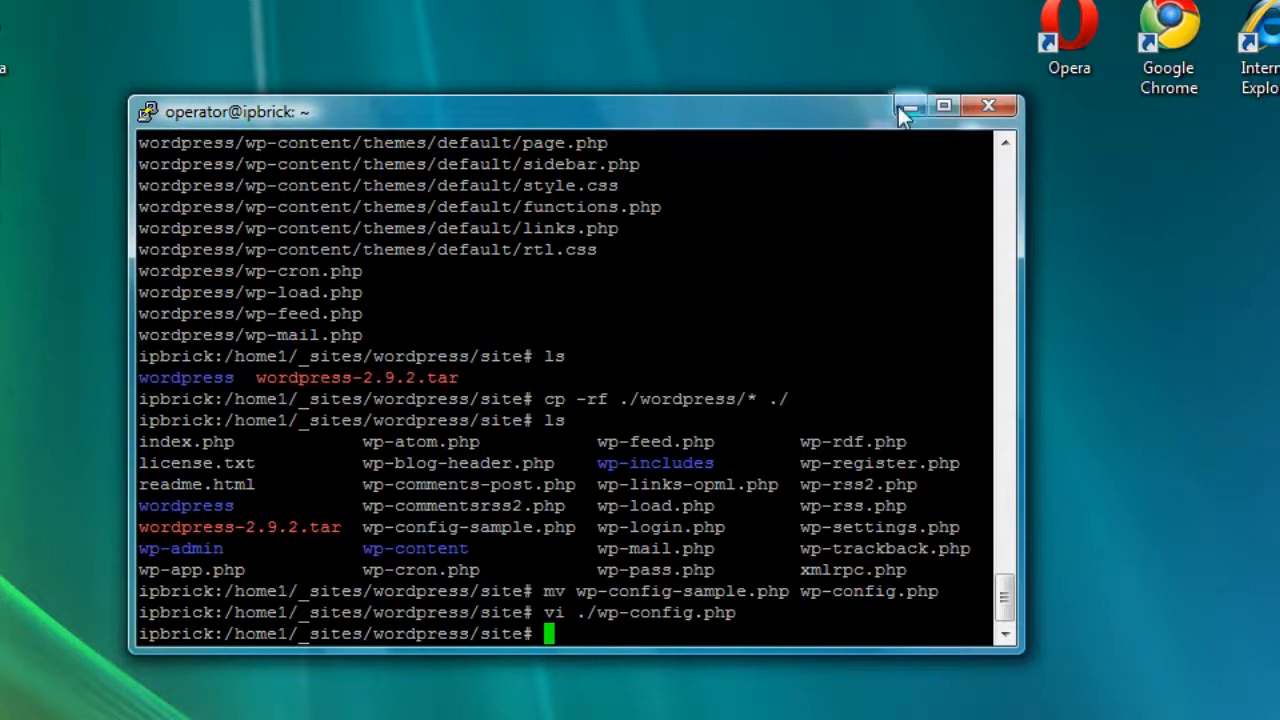
{"action": "mouse_move", "coordinate": [908, 106]}
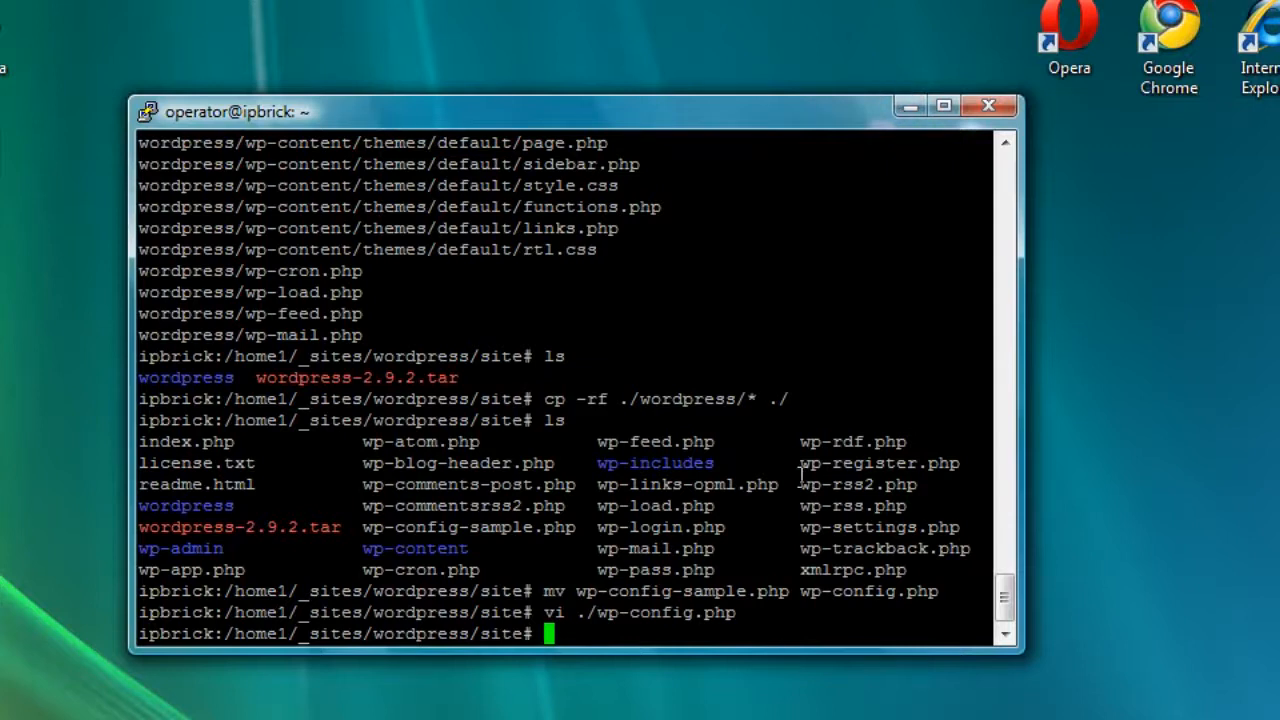
{"action": "mouse_move", "coordinate": [685, 237]}
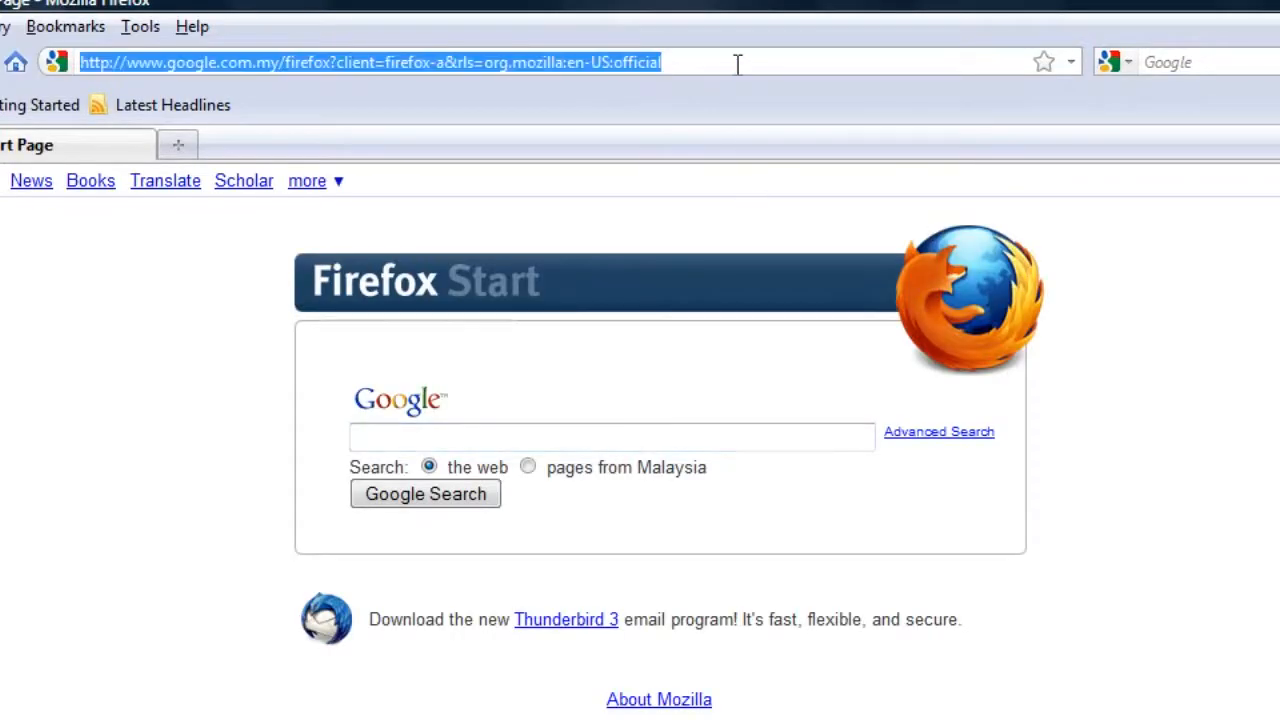
{"action": "type", "text": "http"}
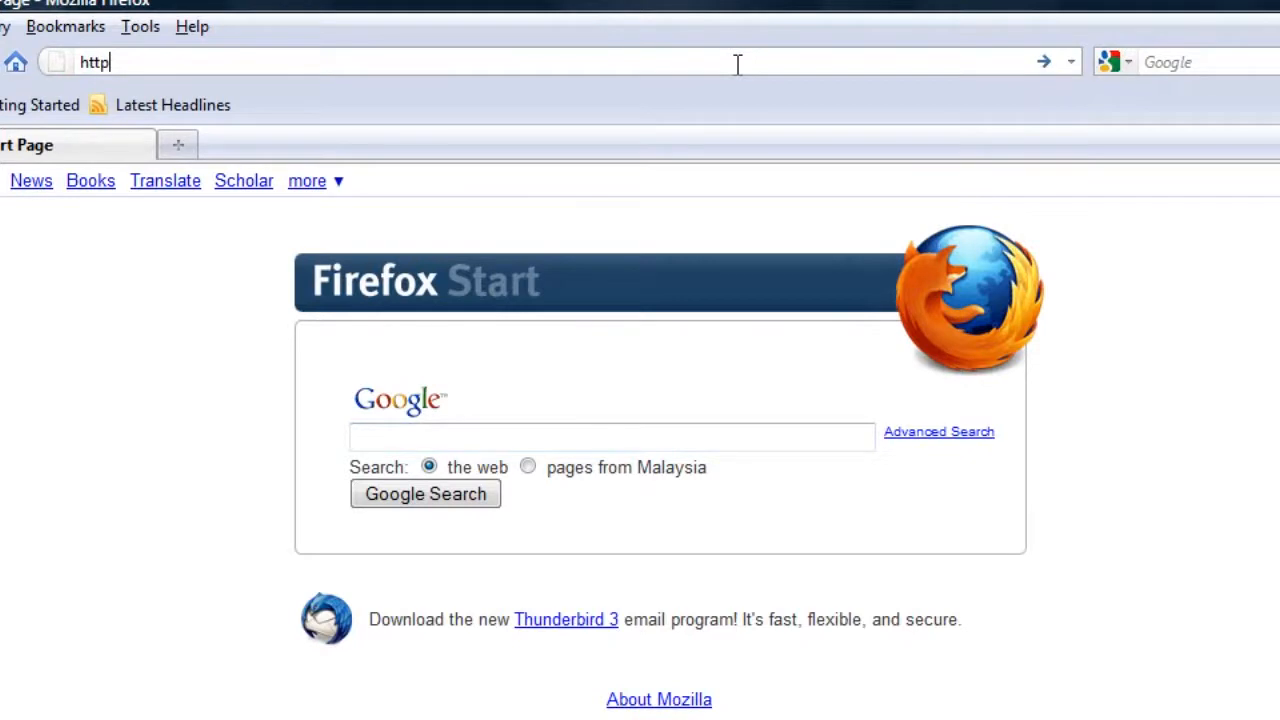
{"action": "type", "text": "://wordpress.domain"}
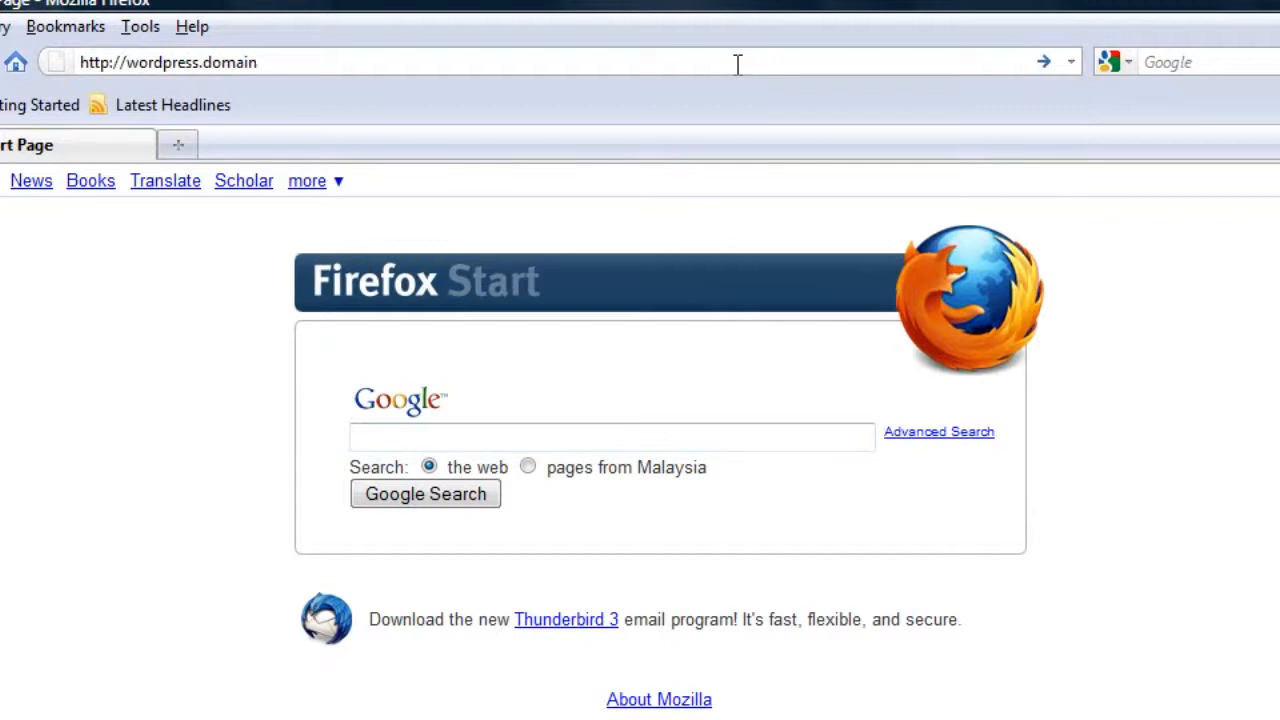
{"action": "type", "text": "http://wordpress.domain.com/wp-admin/install.php"}
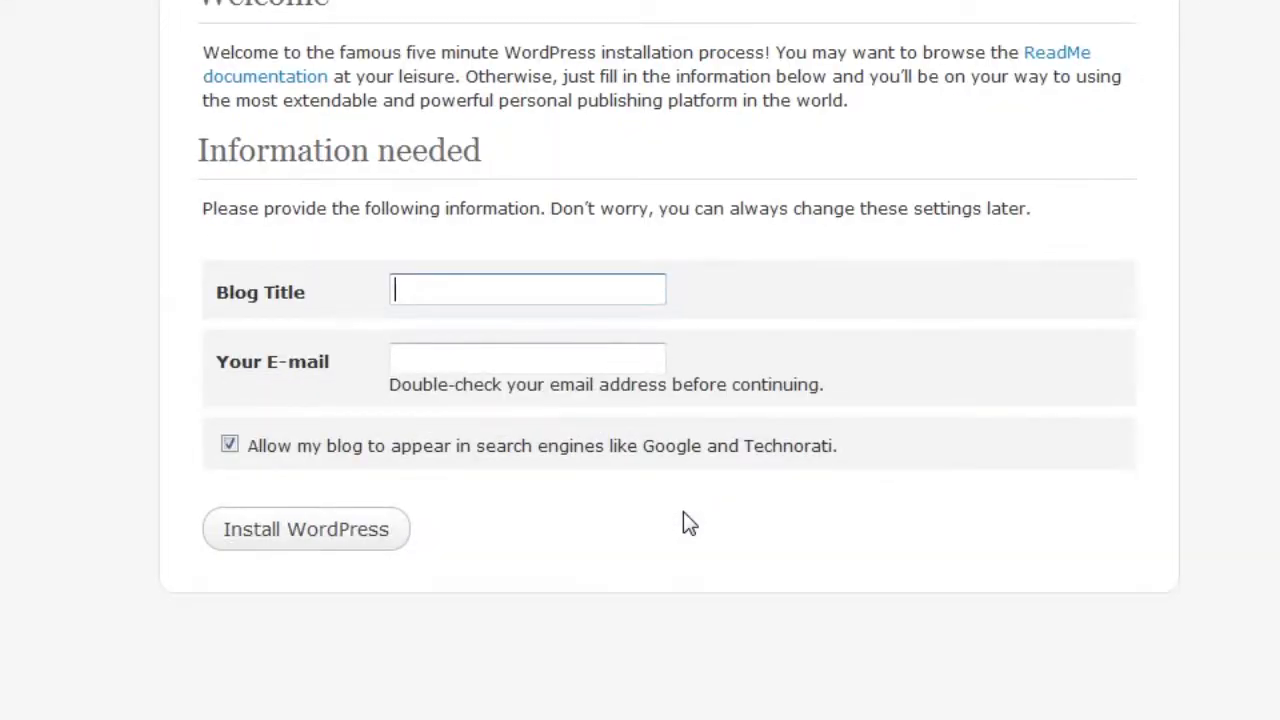
{"action": "mouse_move", "coordinate": [456, 290]}
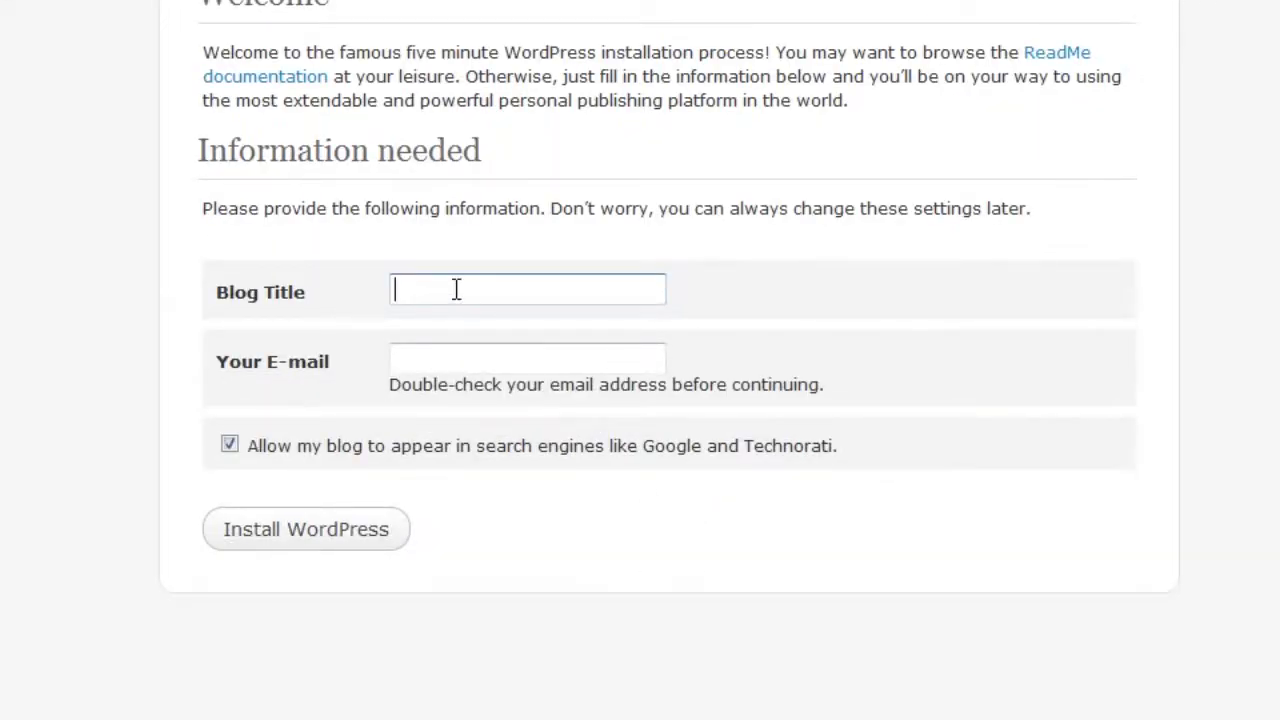
{"action": "type", "text": "Wordpress Test"}
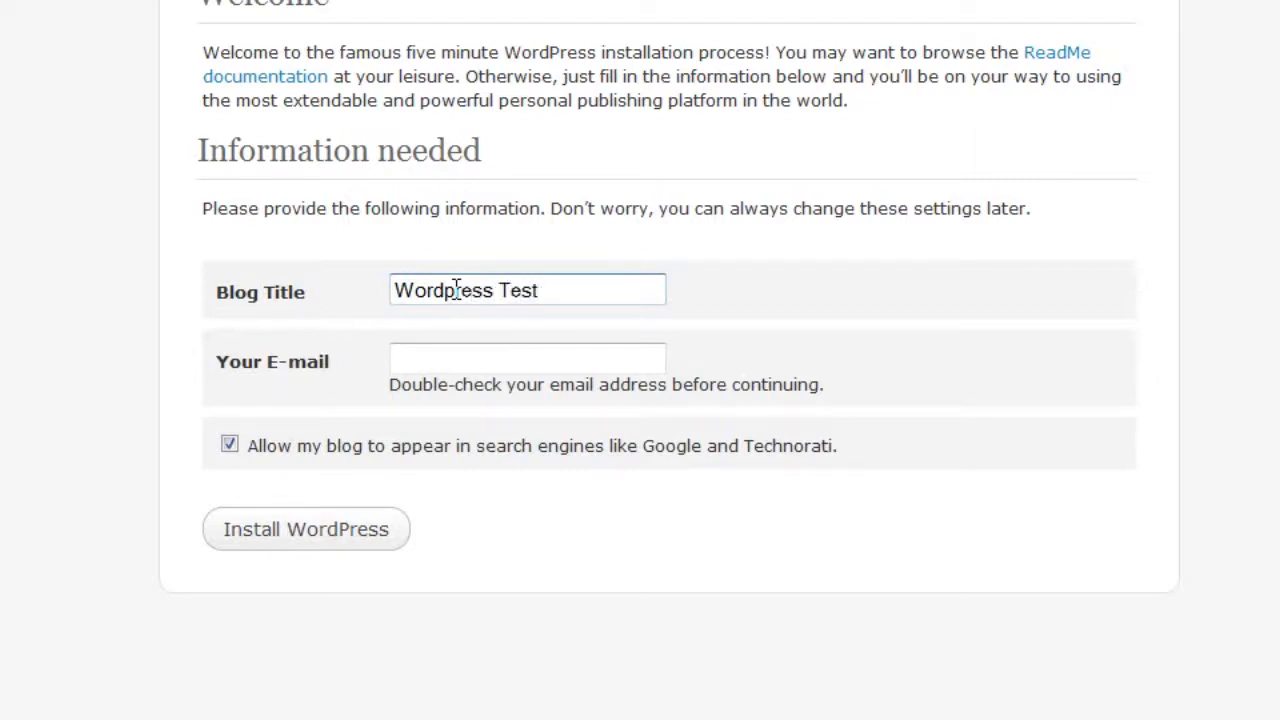
{"action": "type", "text": "info"}
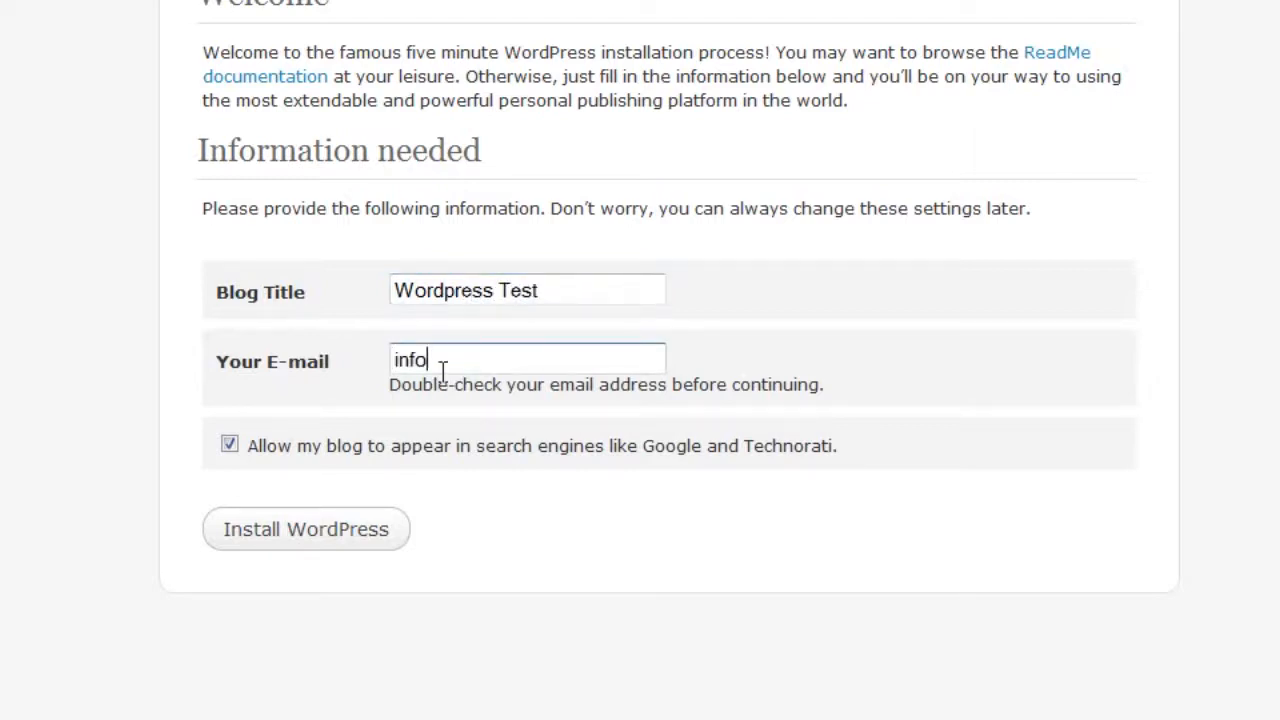
{"action": "type", "text": "@domain"}
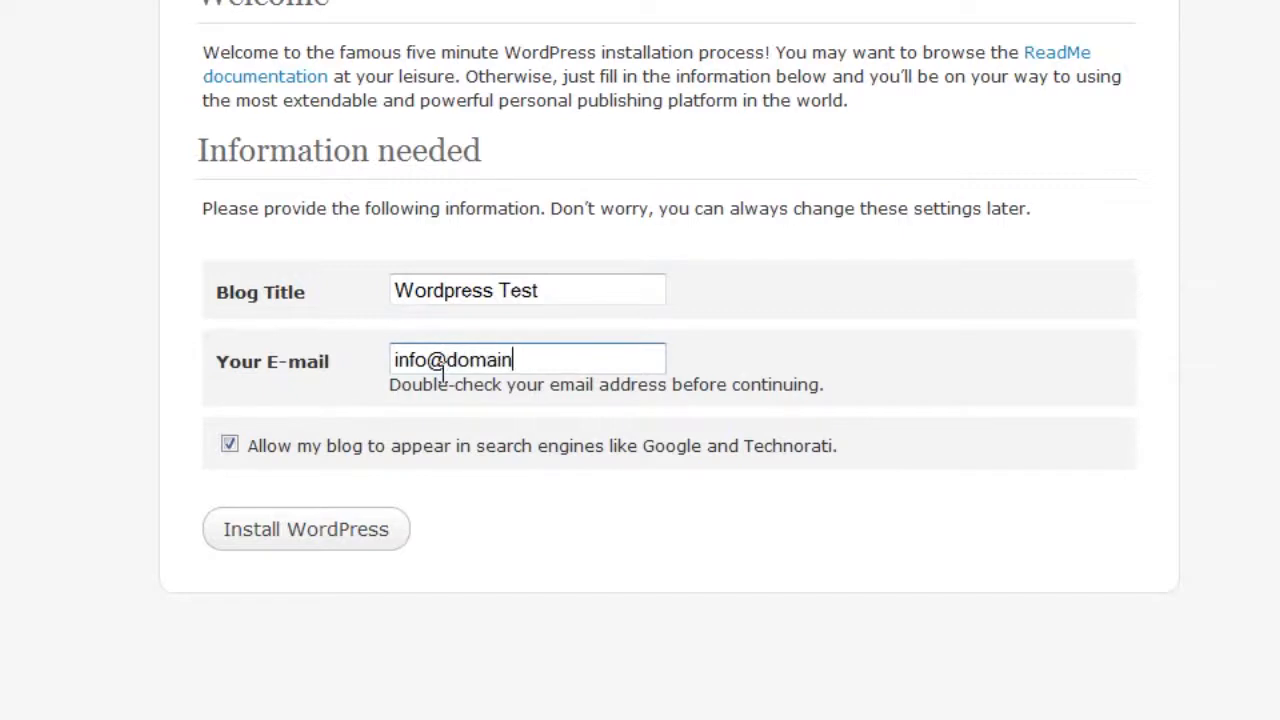
{"action": "type", "text": ".com"}
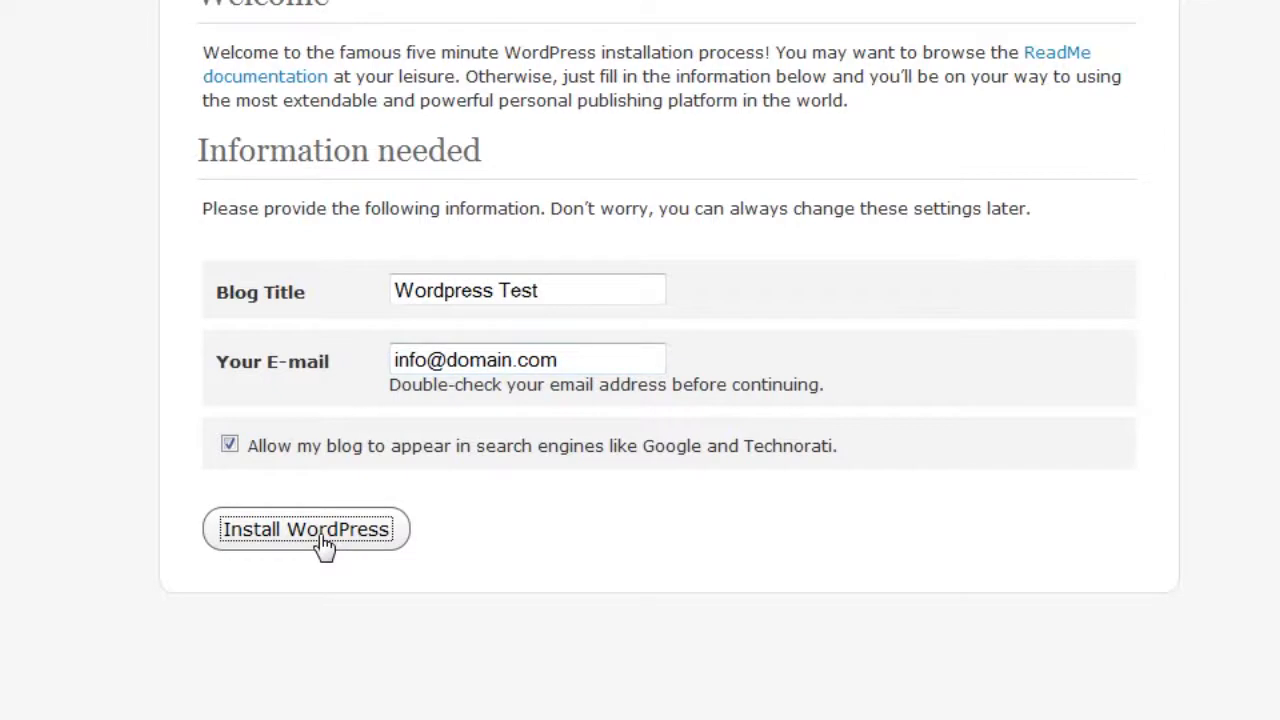
{"action": "left_click", "coordinate": [306, 529]}
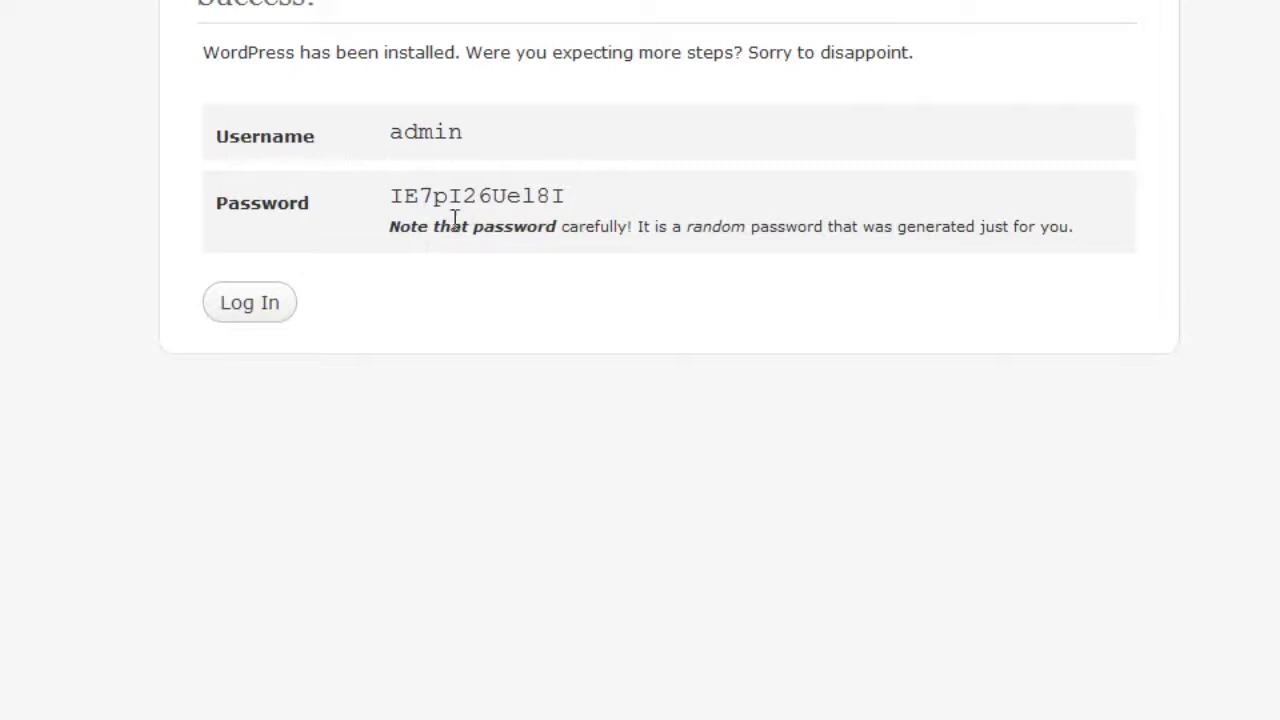
{"action": "mouse_move", "coordinate": [622, 331]}
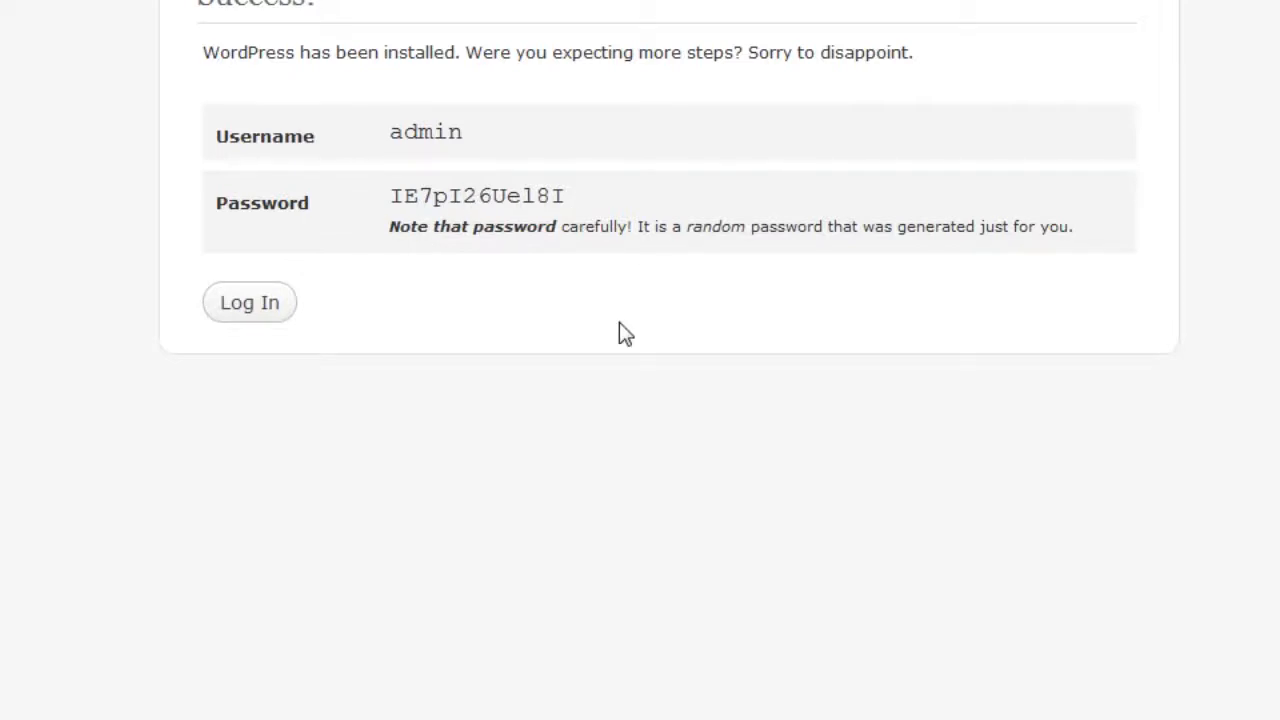
{"action": "mouse_move", "coordinate": [286, 352]}
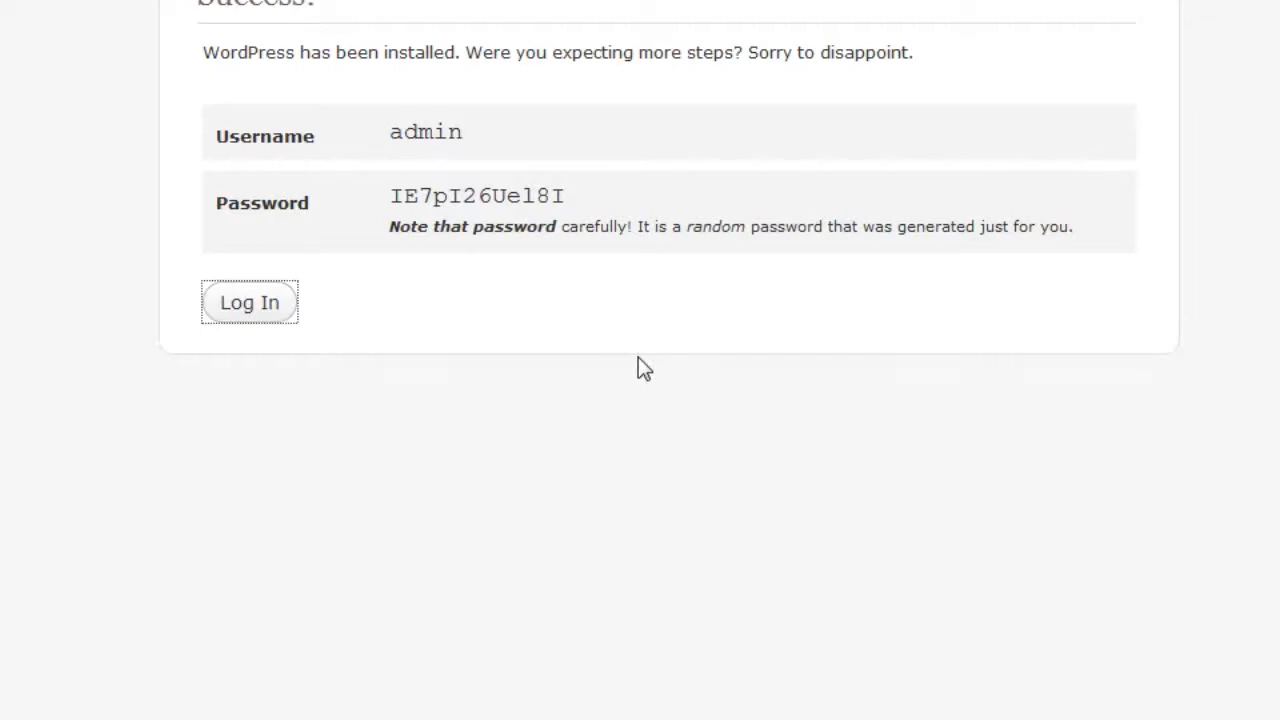
Continue from the installation success page to the WordPress login page.
{"action": "left_click", "coordinate": [249, 302]}
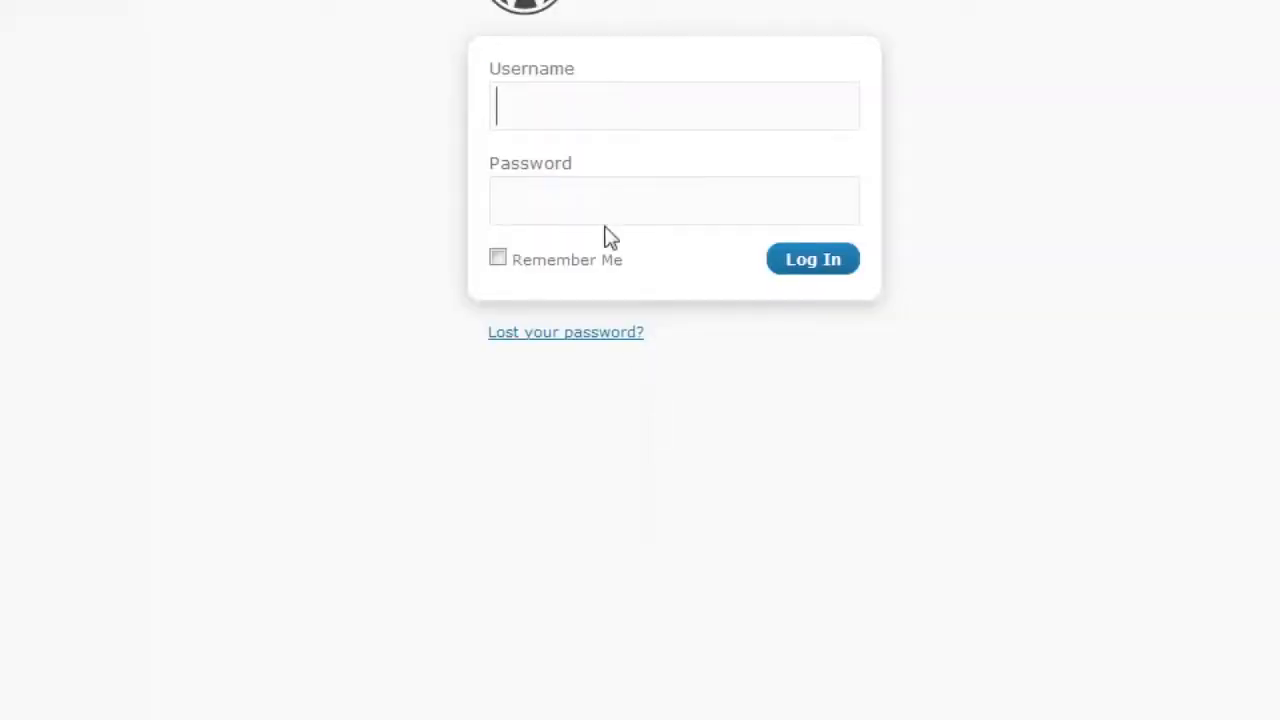
{"action": "mouse_move", "coordinate": [740, 333]}
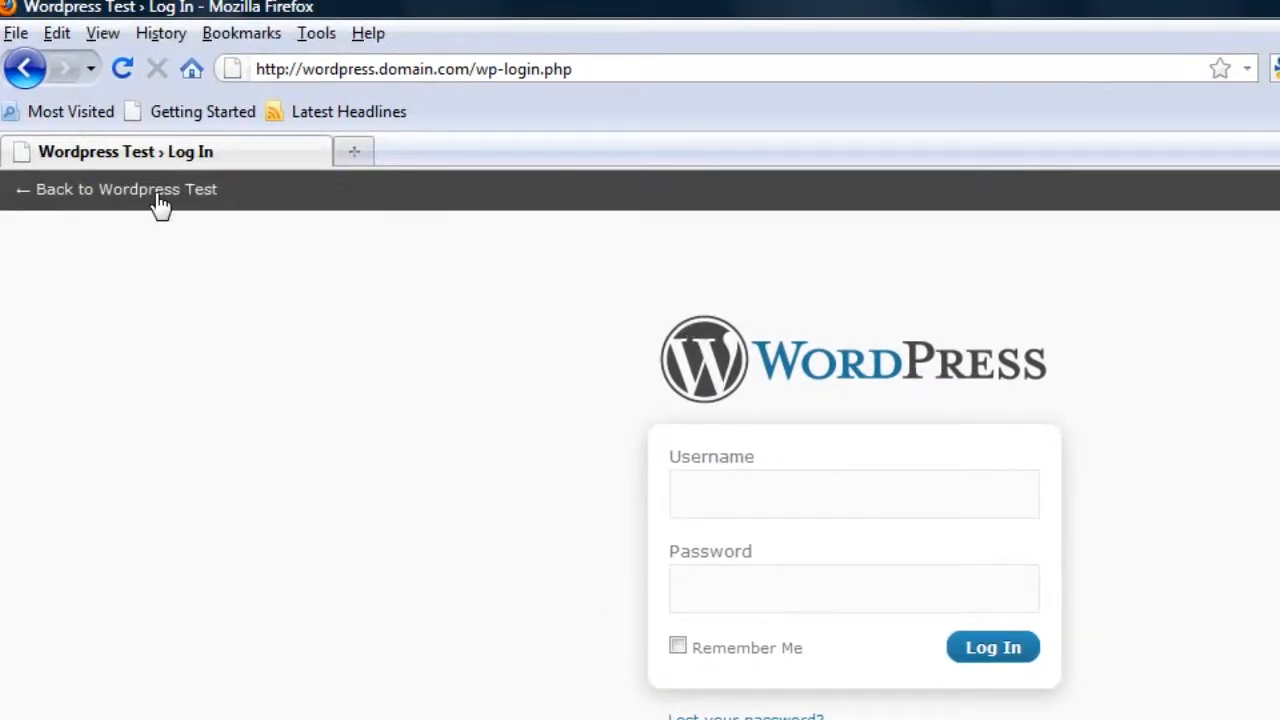
Follow the 'Back to Wordpress Test' link to the blog's front page.
{"action": "left_click", "coordinate": [126, 189]}
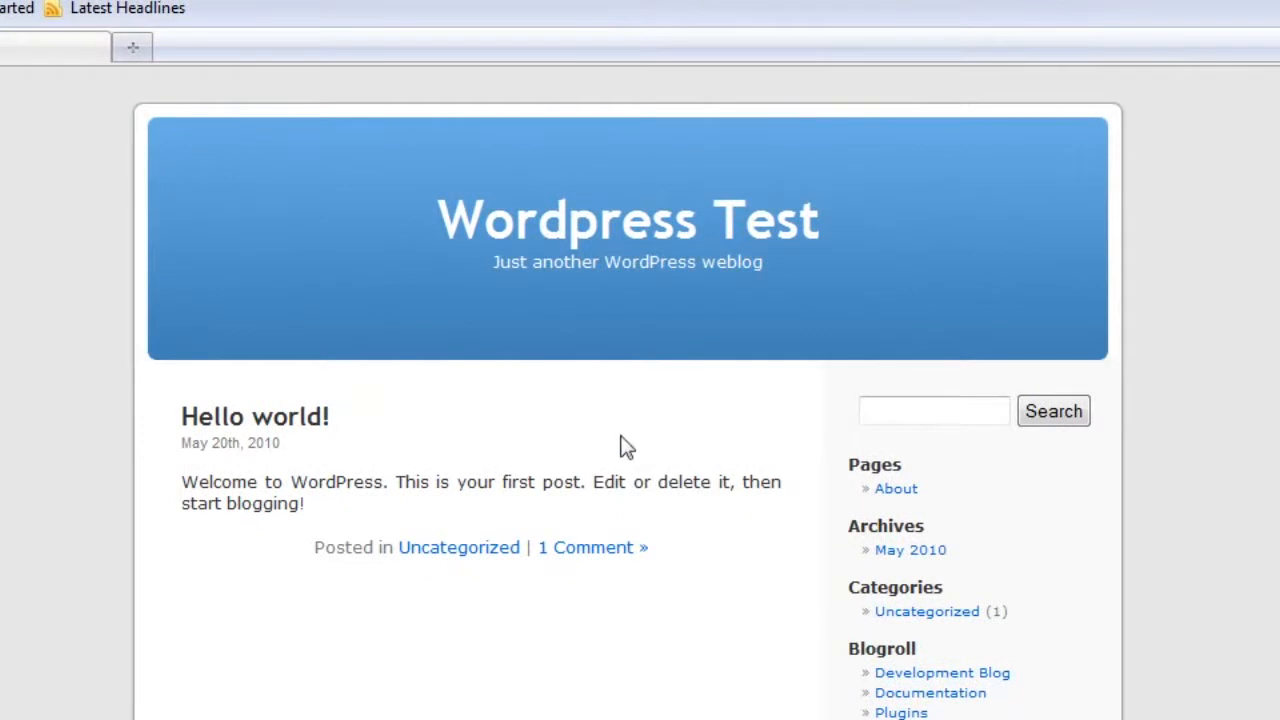
{"action": "mouse_move", "coordinate": [658, 466]}
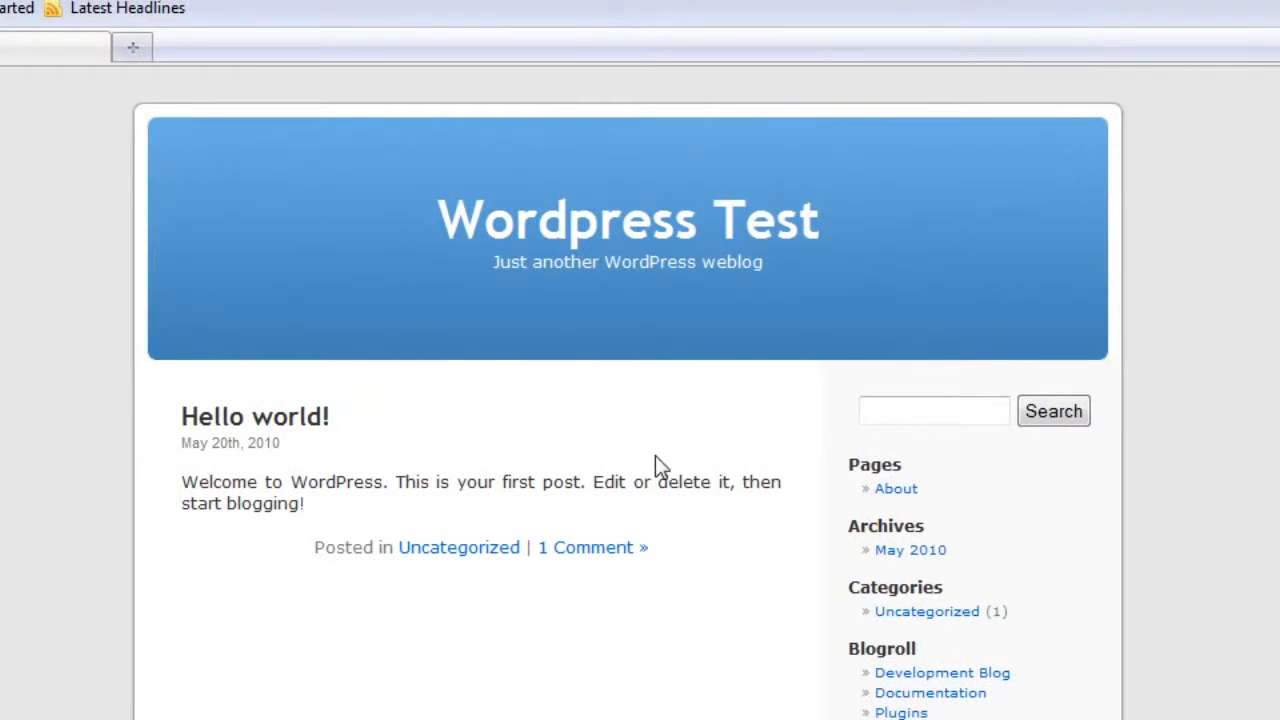